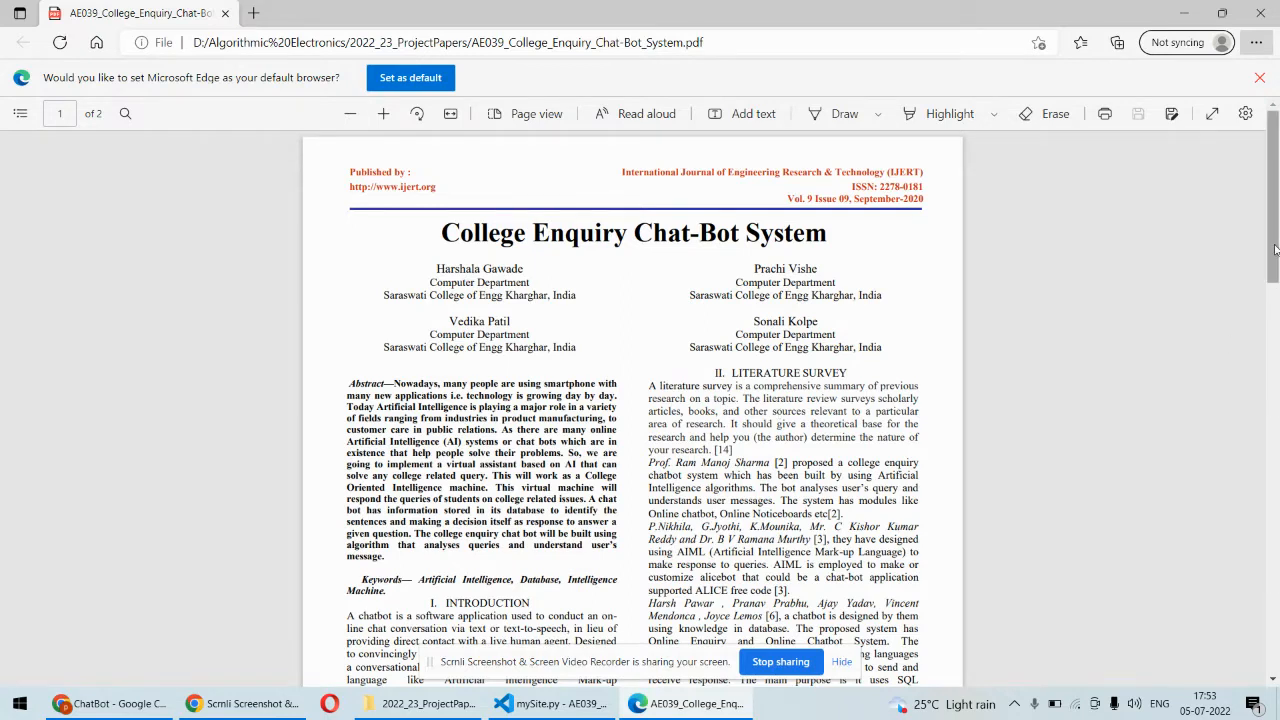
Step: Browse the project in VS Code's Explorer and expand the templates folder of HTML pages
scroll(down, 3)
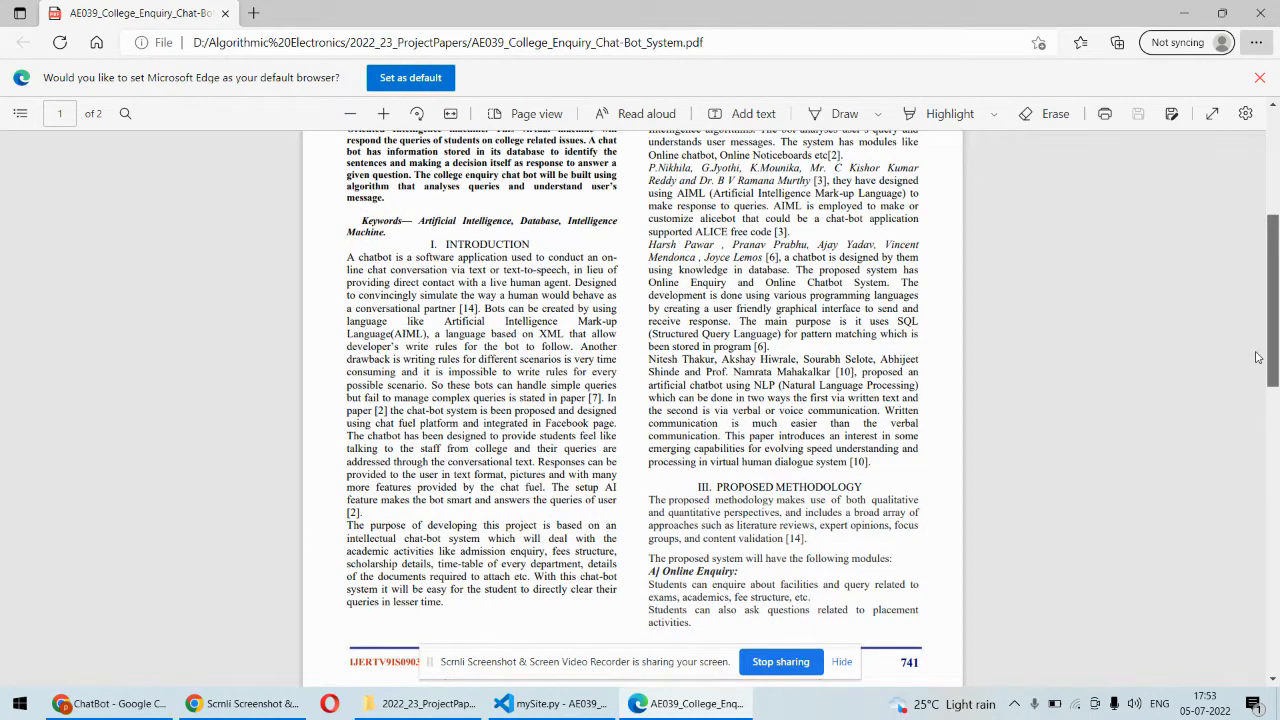
scroll(down, 3)
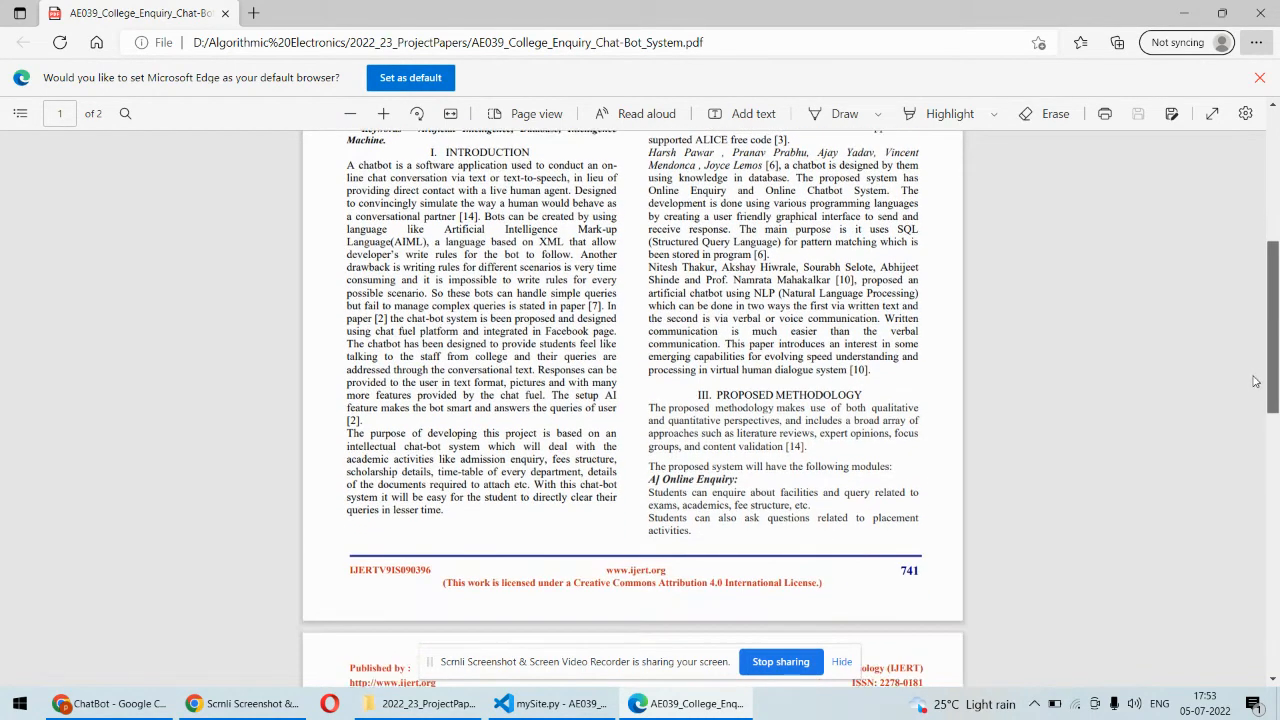
scroll(down, 3)
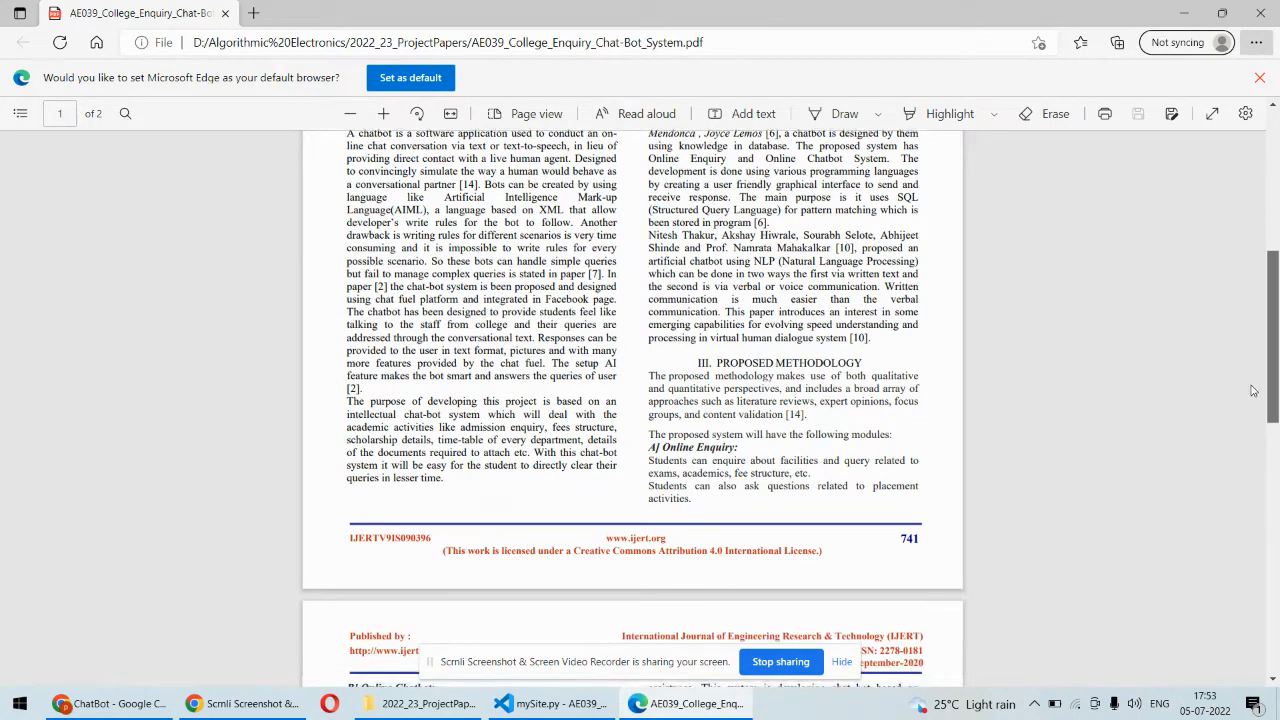
scroll(down, 3)
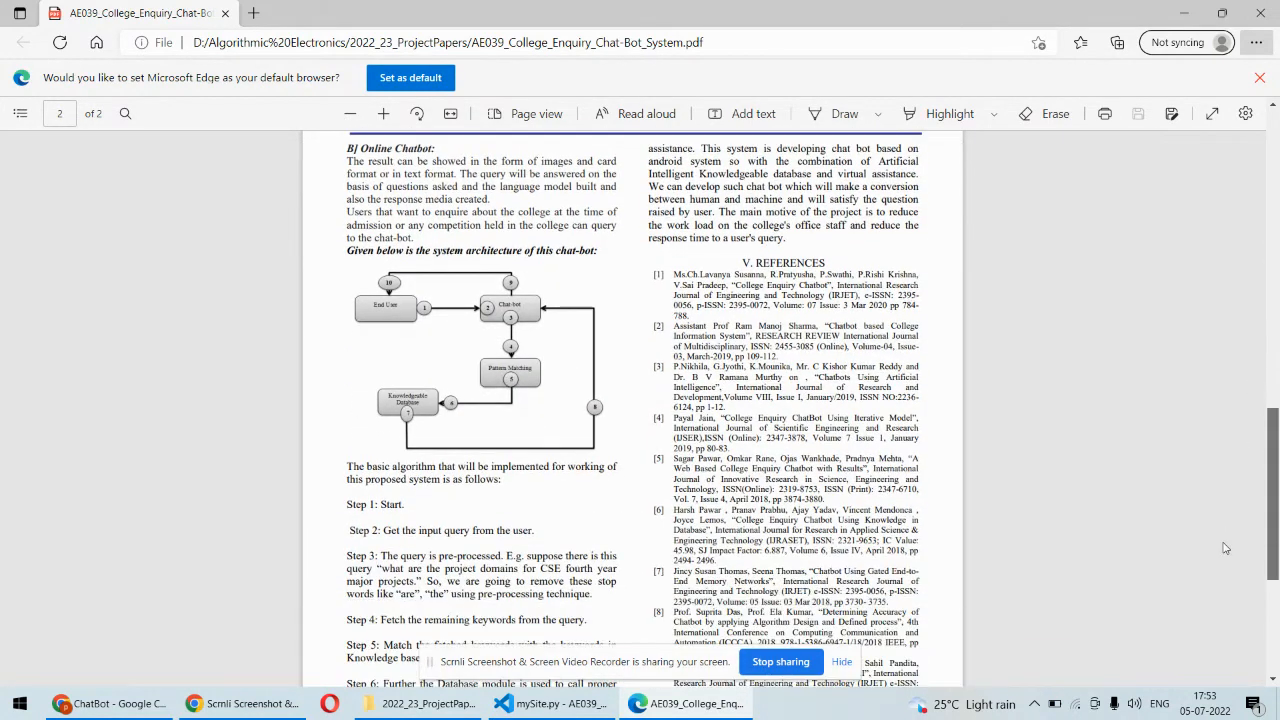
scroll(down, 3)
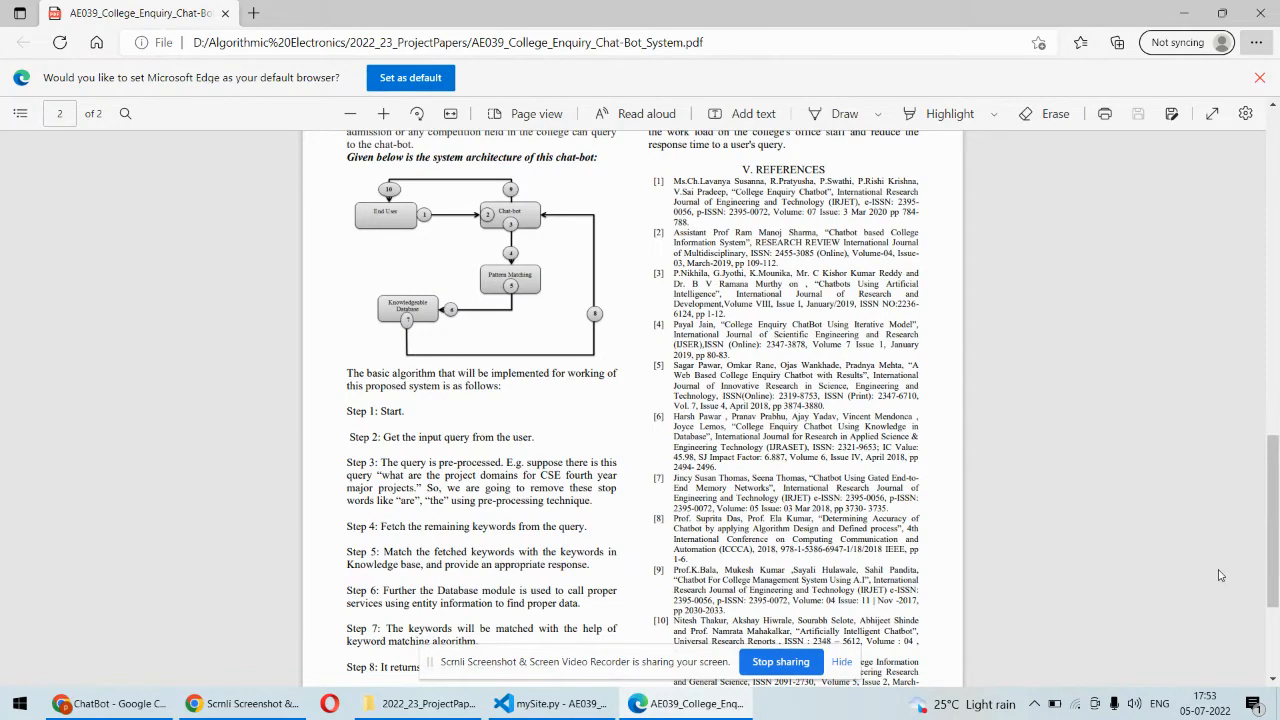
scroll(down, 3)
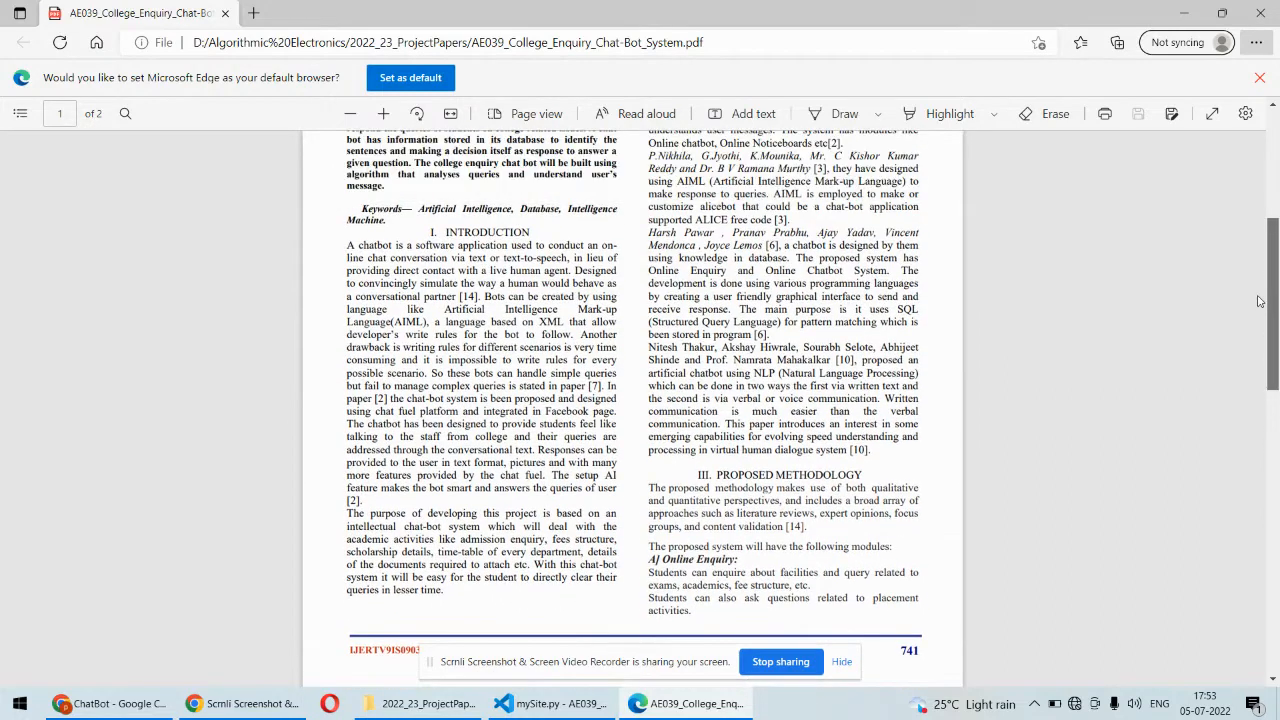
scroll(down, 3)
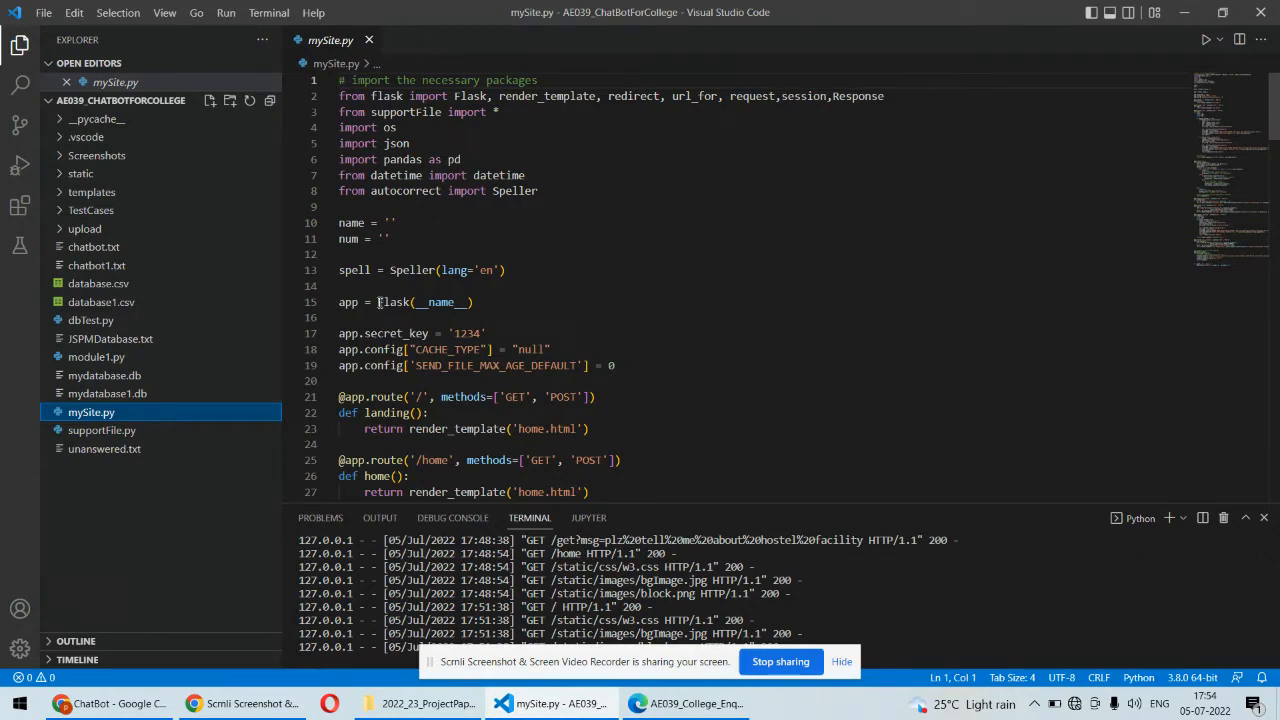
click(92, 192)
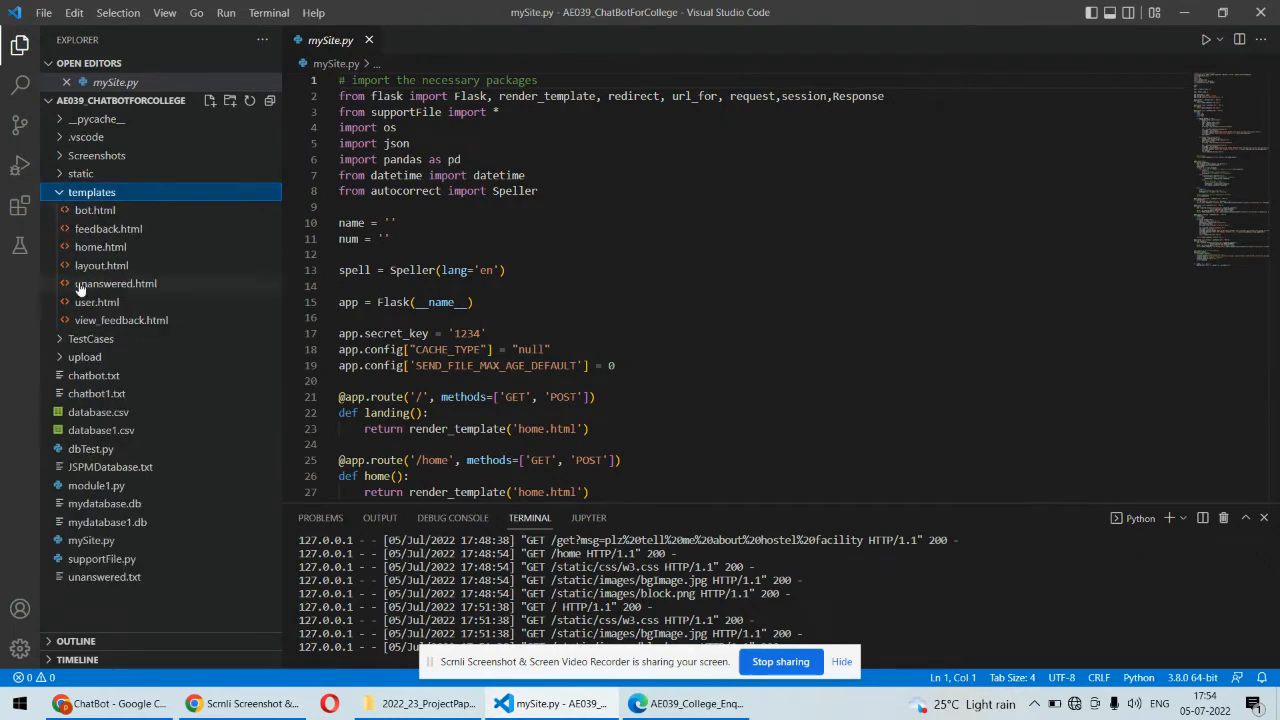
click(92, 192)
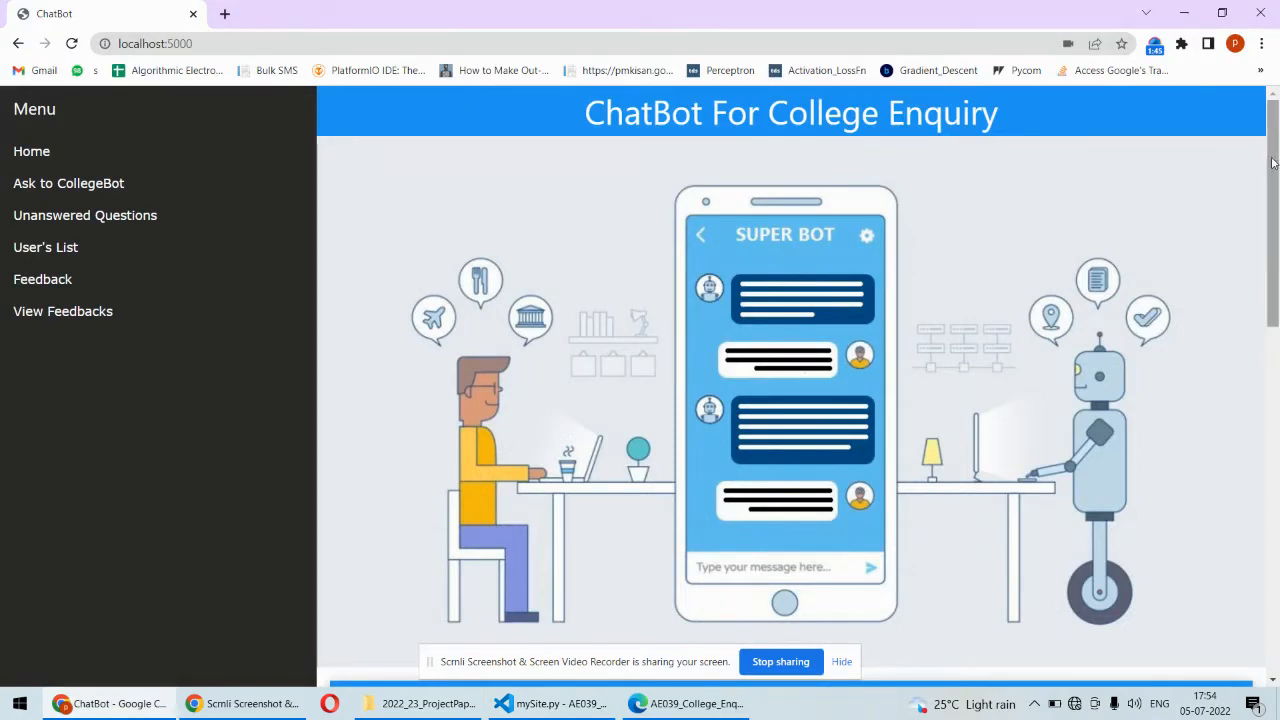
scroll(down, 3)
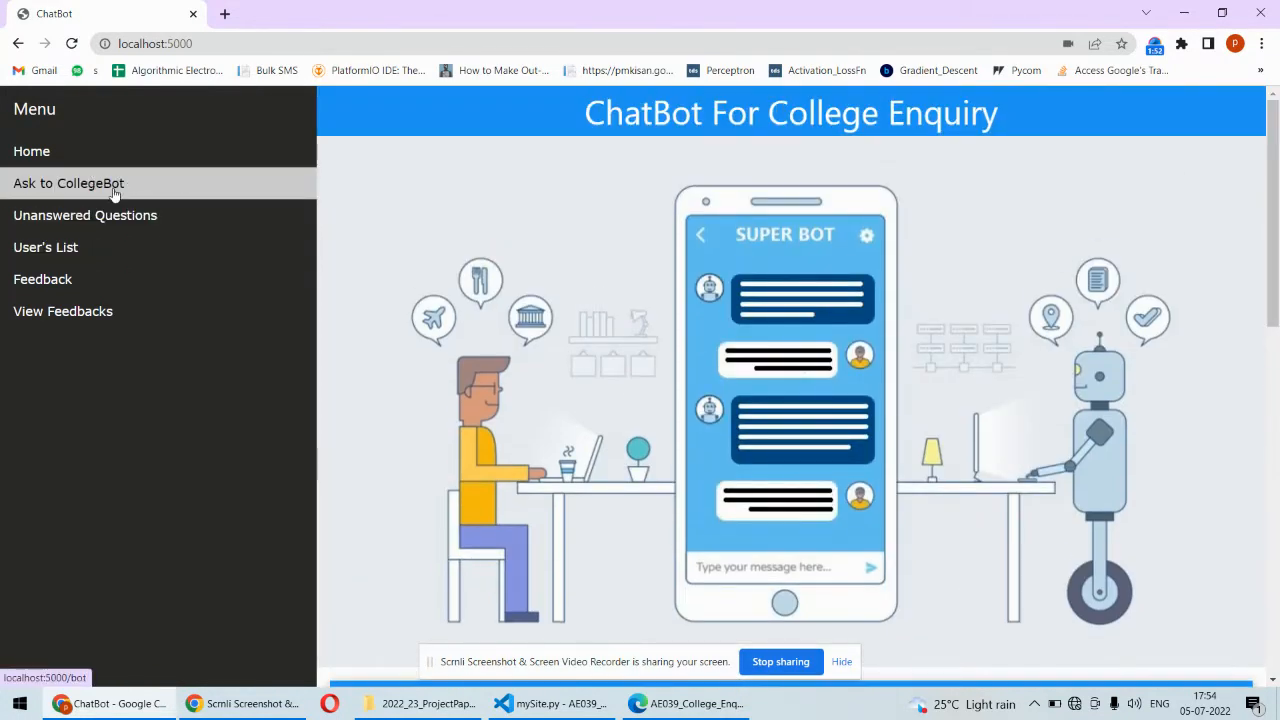
click(68, 184)
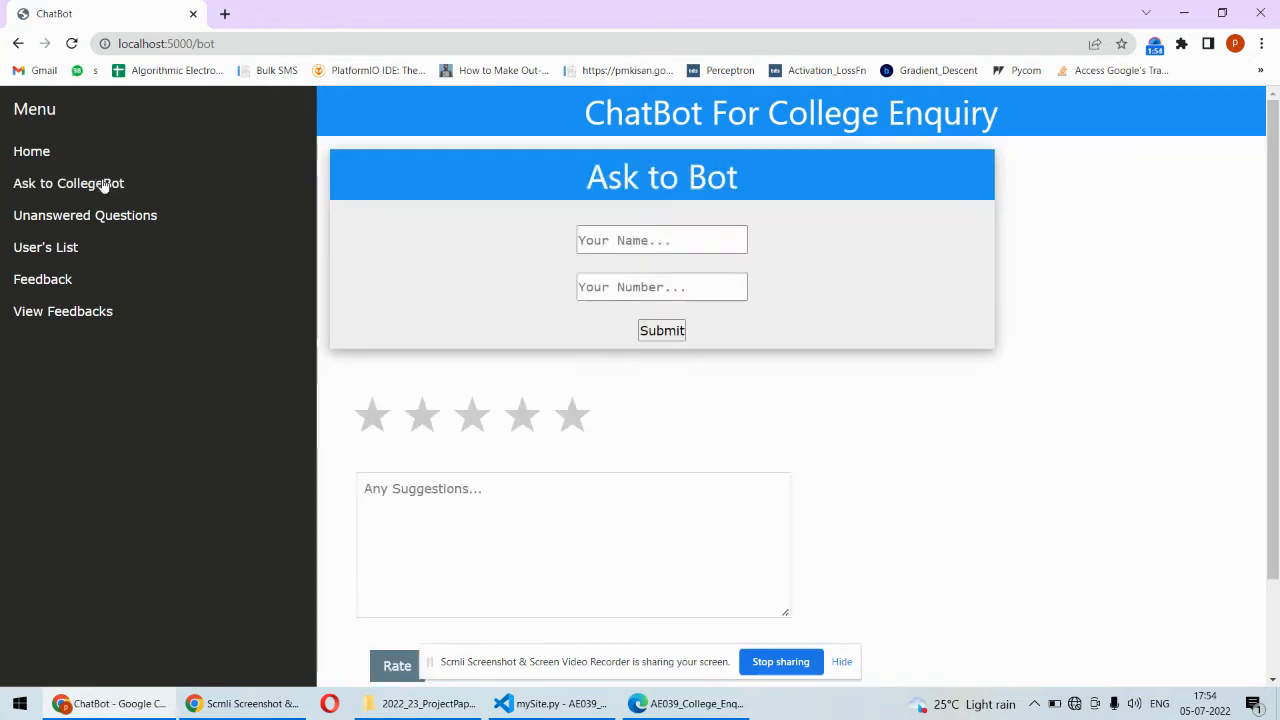
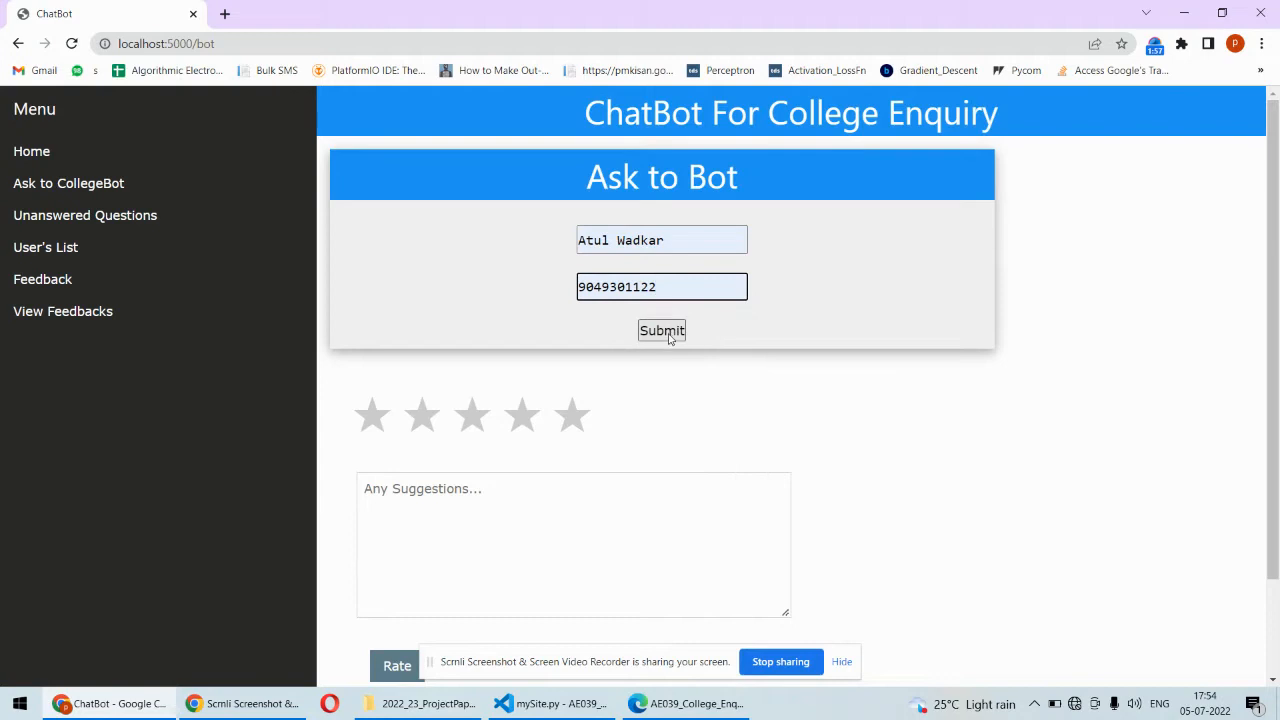
click(660, 330)
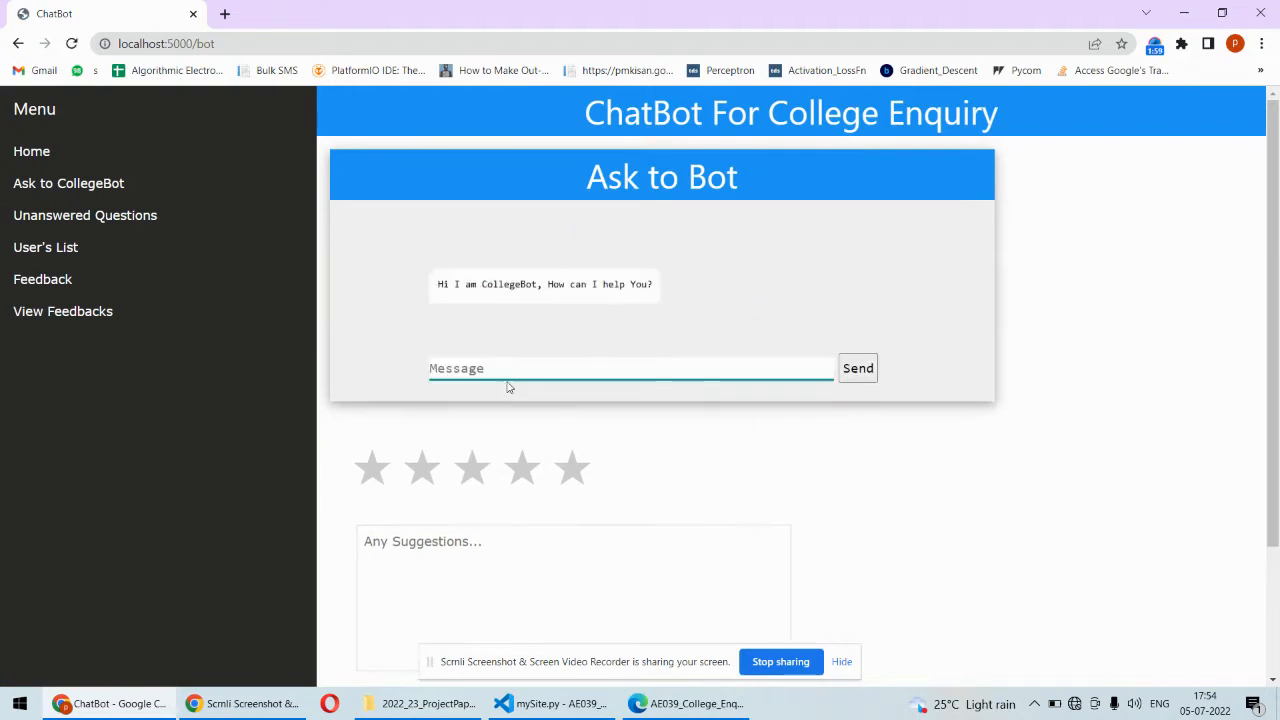
Step: Greet the bot with 'hi', get its reply, and begin drafting an admission-process question
text(hi)
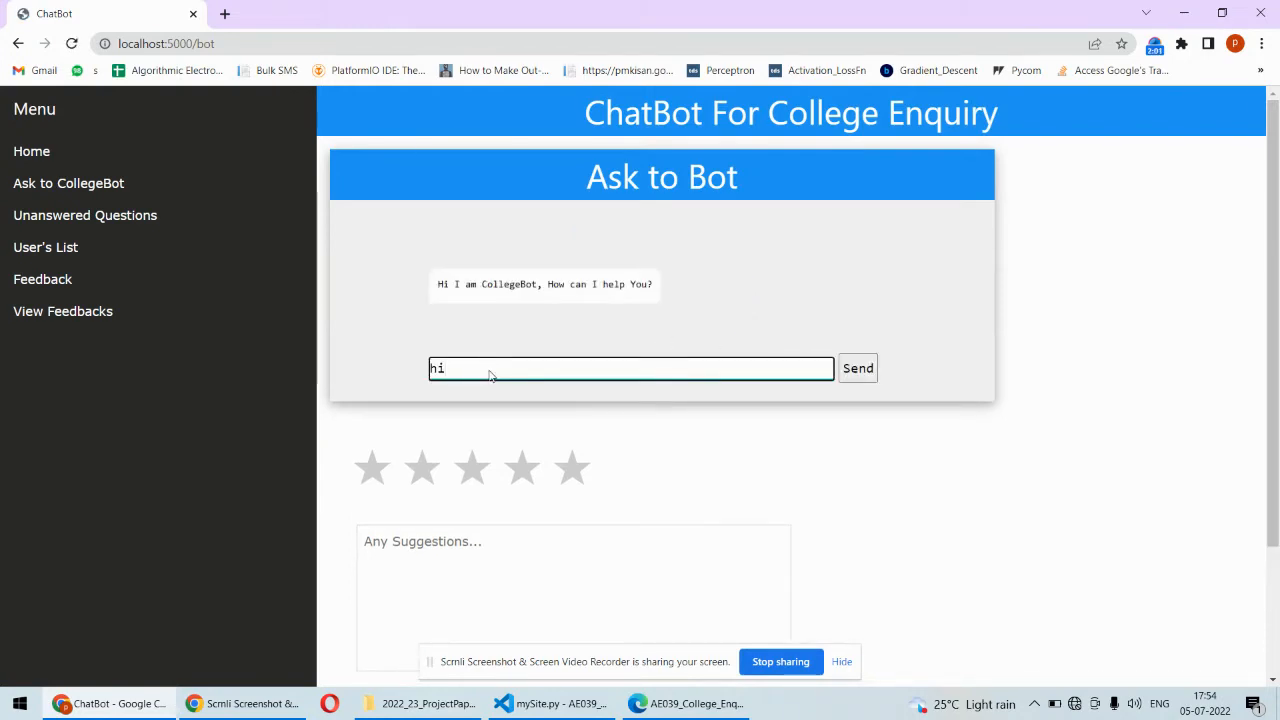
click(856, 368)
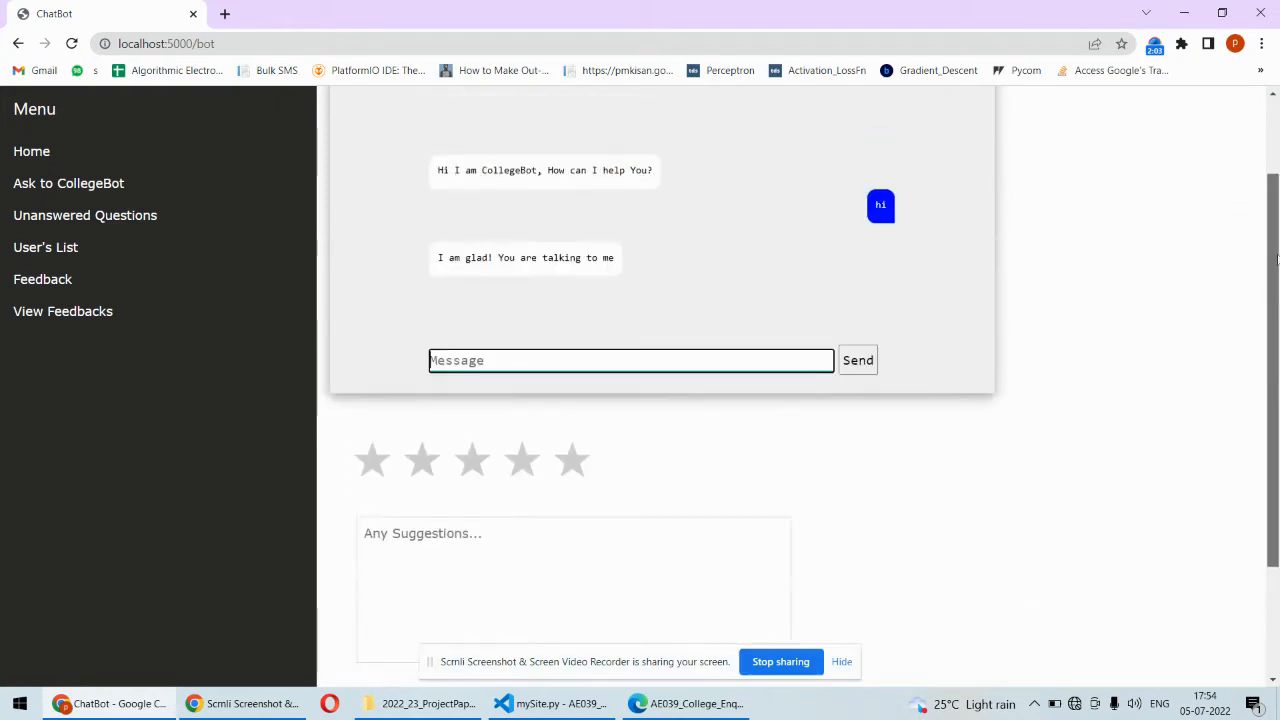
scroll(up, 3)
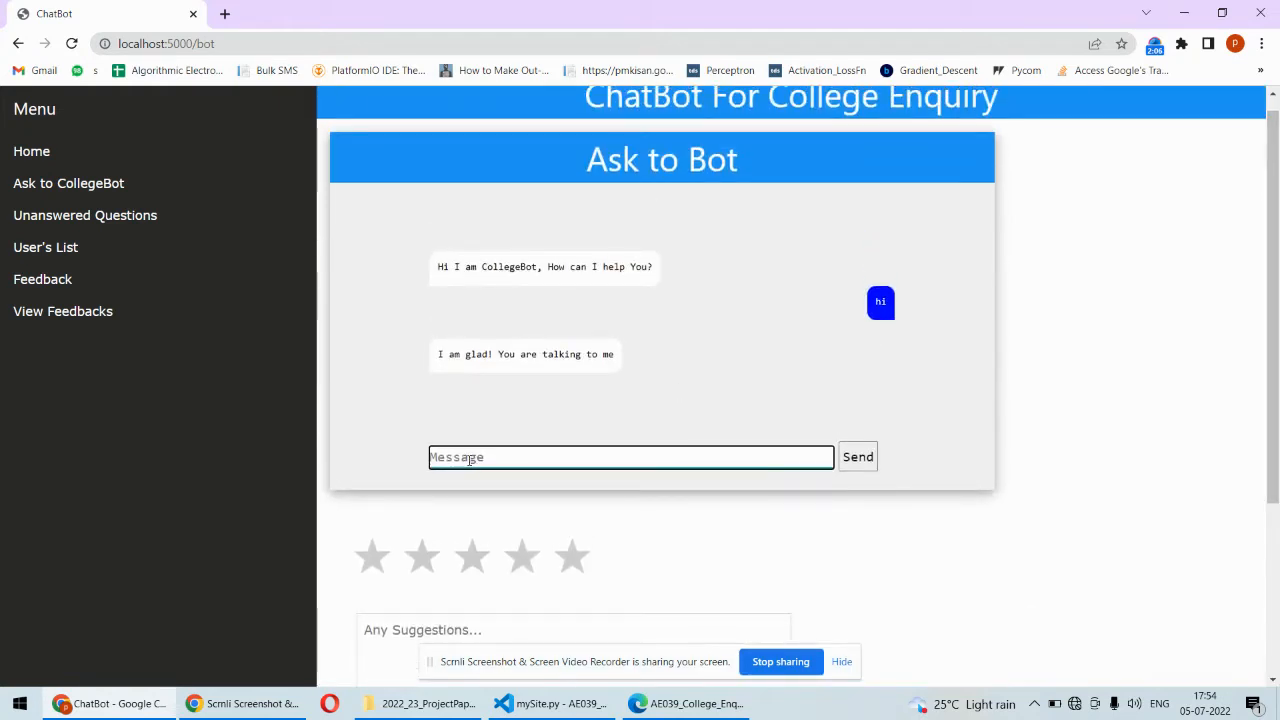
text(i want)
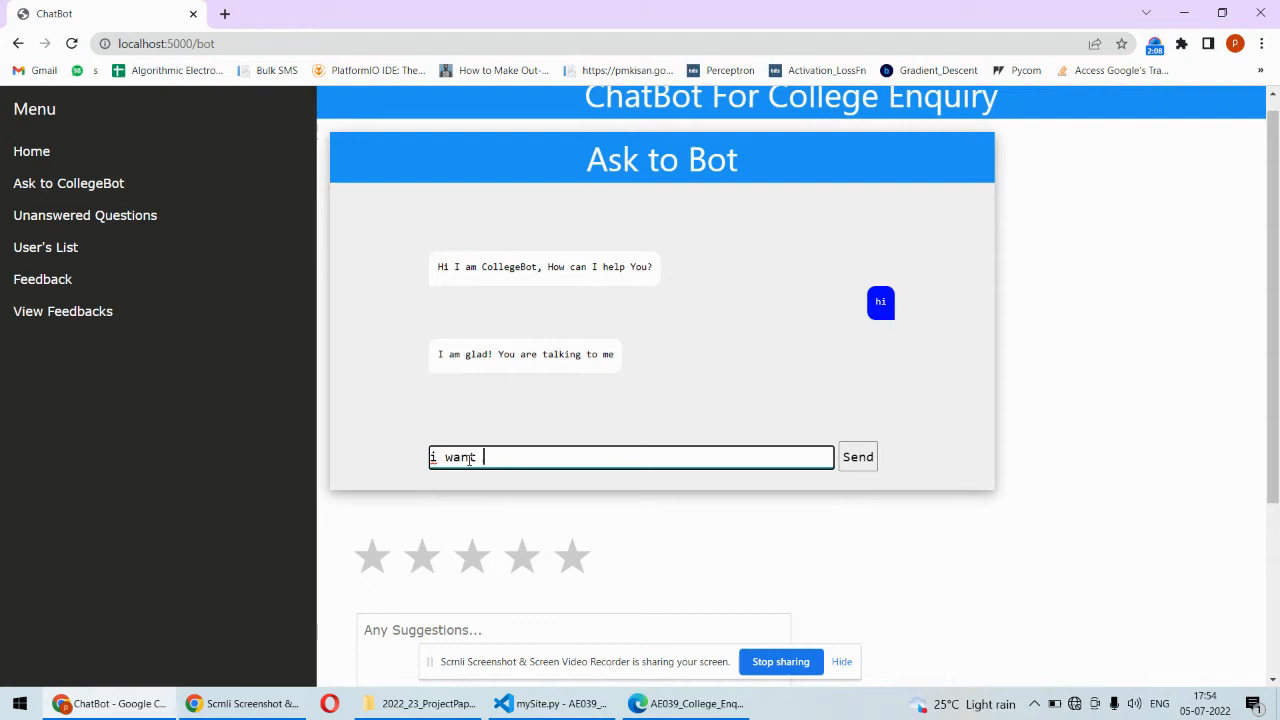
text(to know)
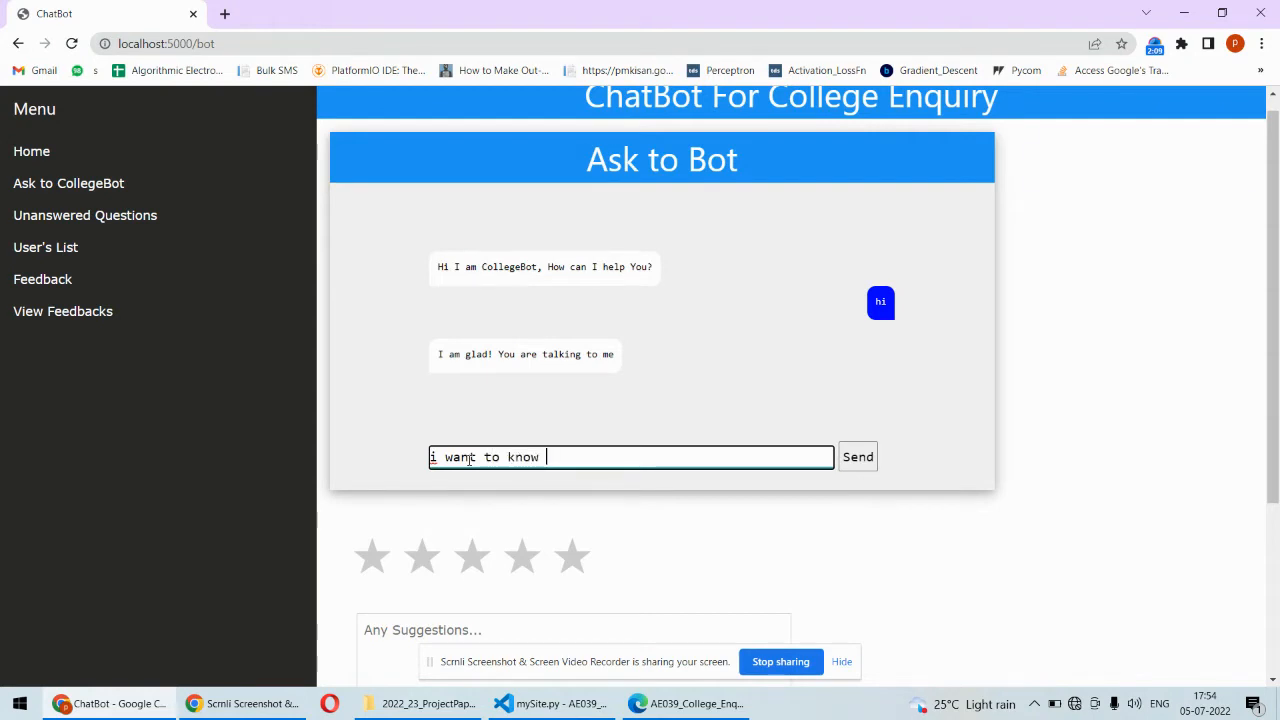
text(about)
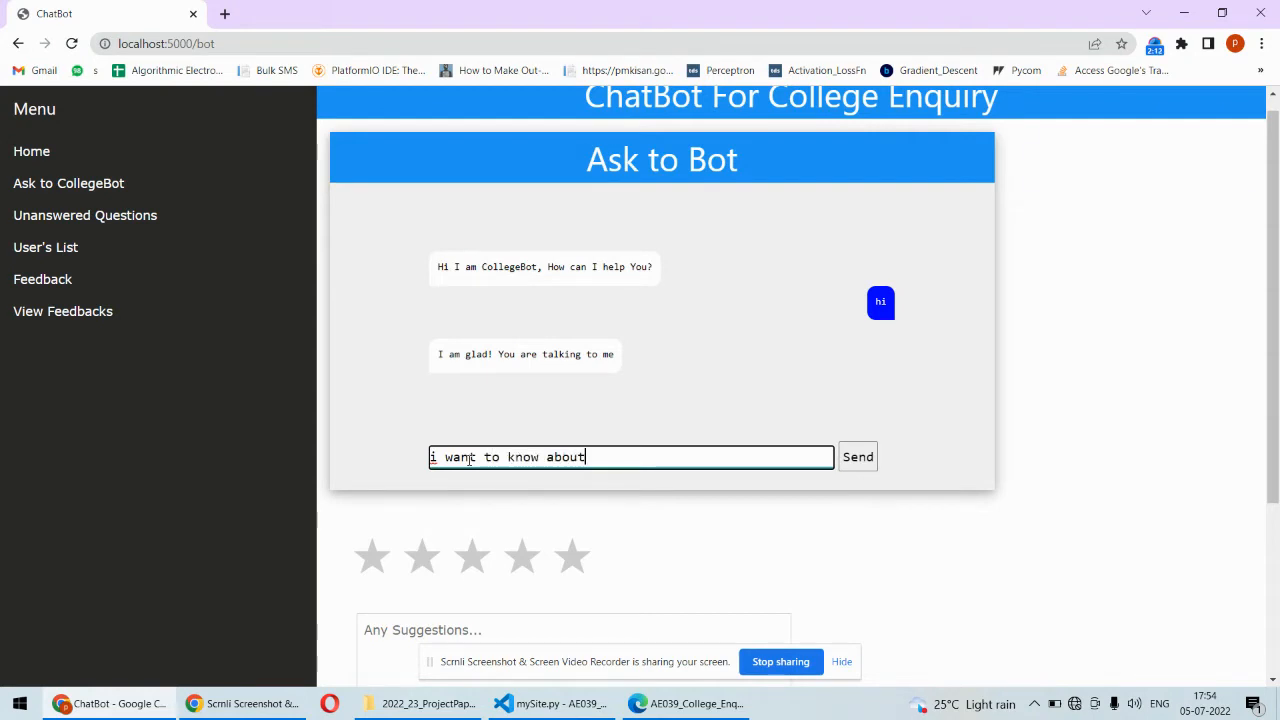
text(admission proce)
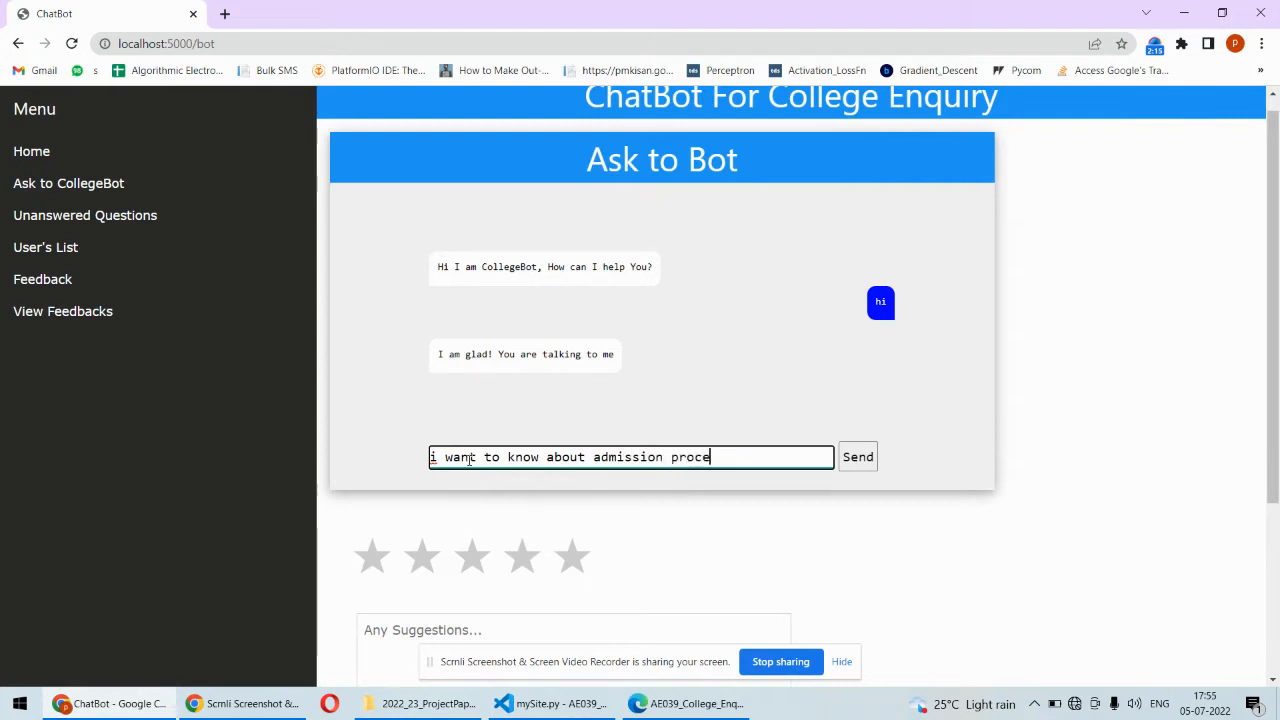
Step: Send the admission question for the CAP answer, then draft 'plz tell me about hostel facility'
click(856, 456)
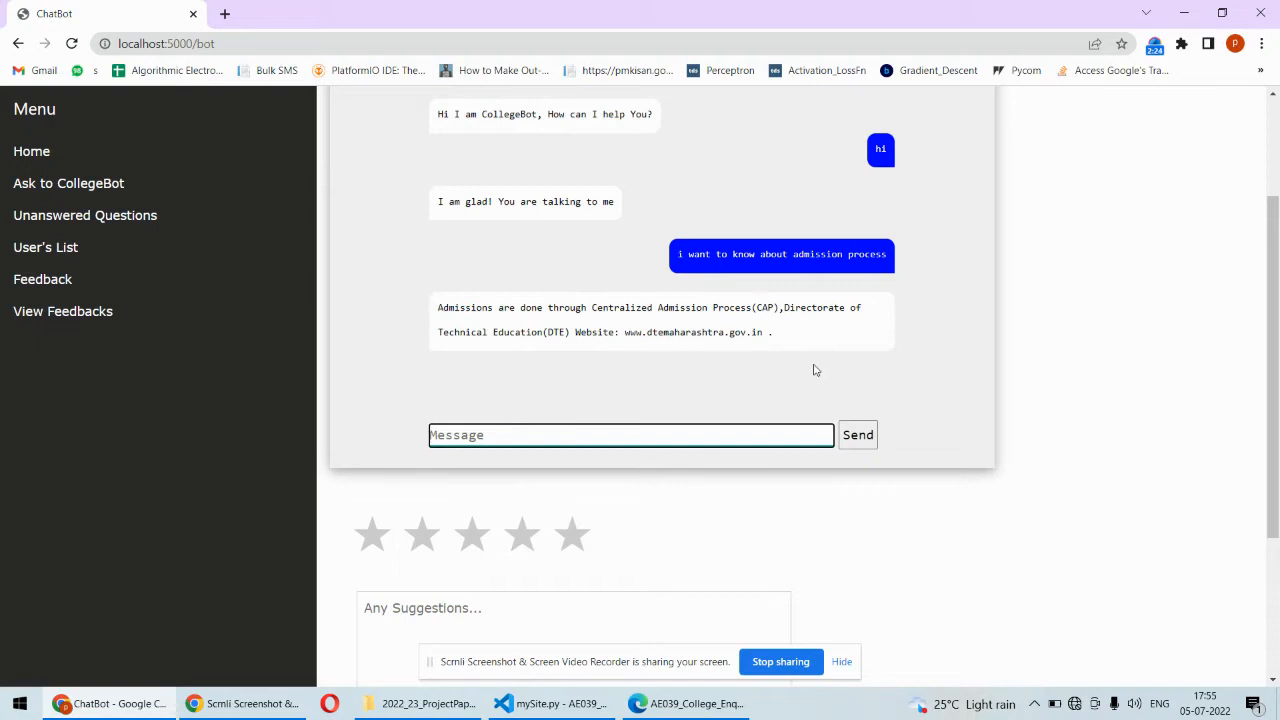
mouse_move(858, 372)
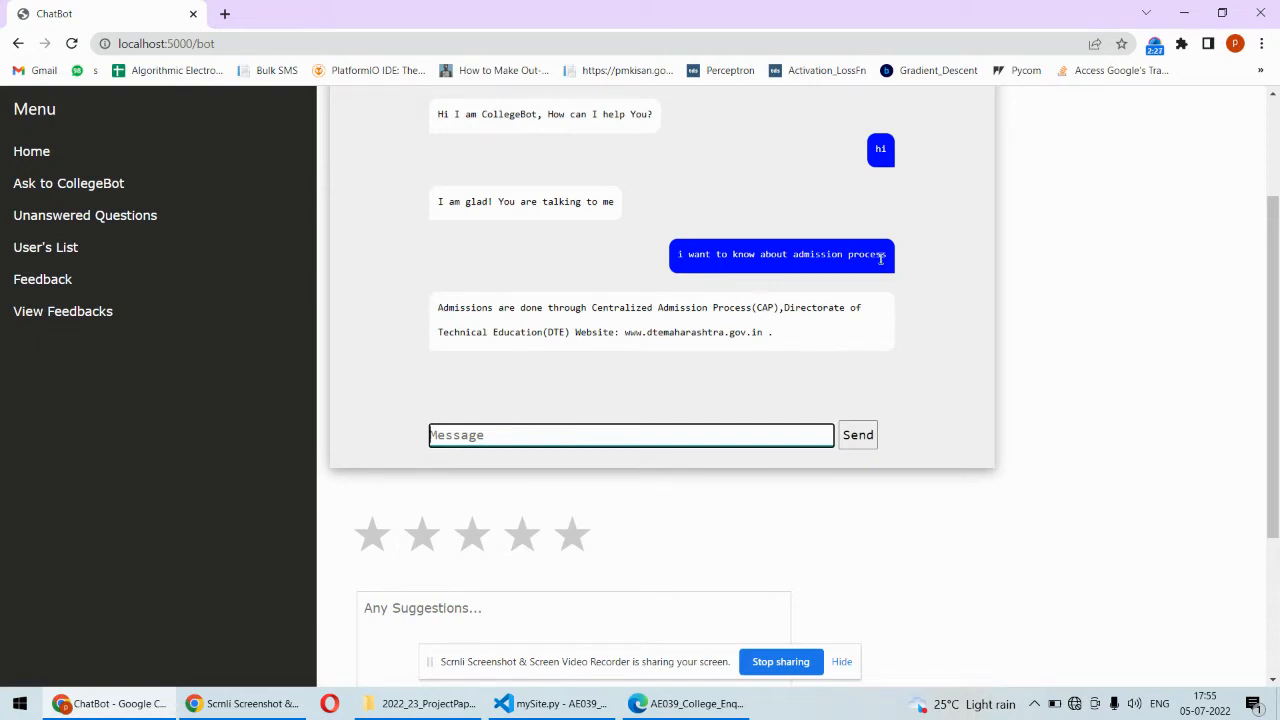
mouse_move(912, 336)
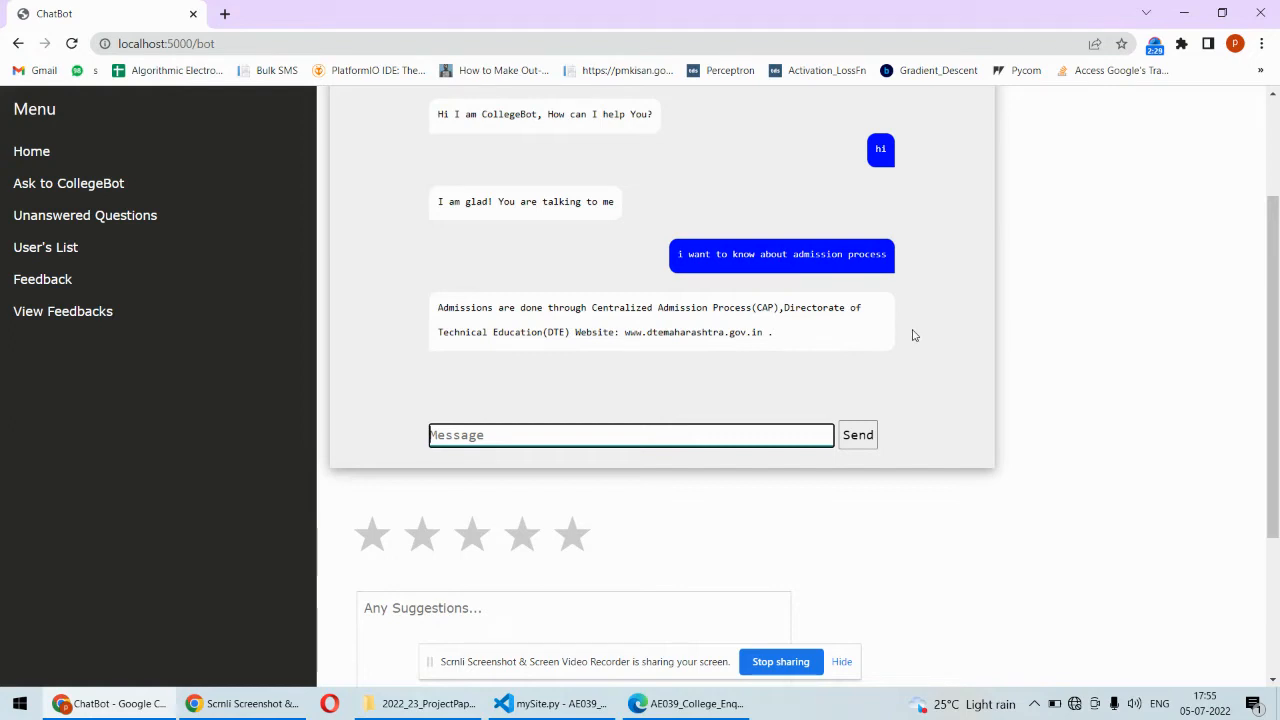
text(plz)
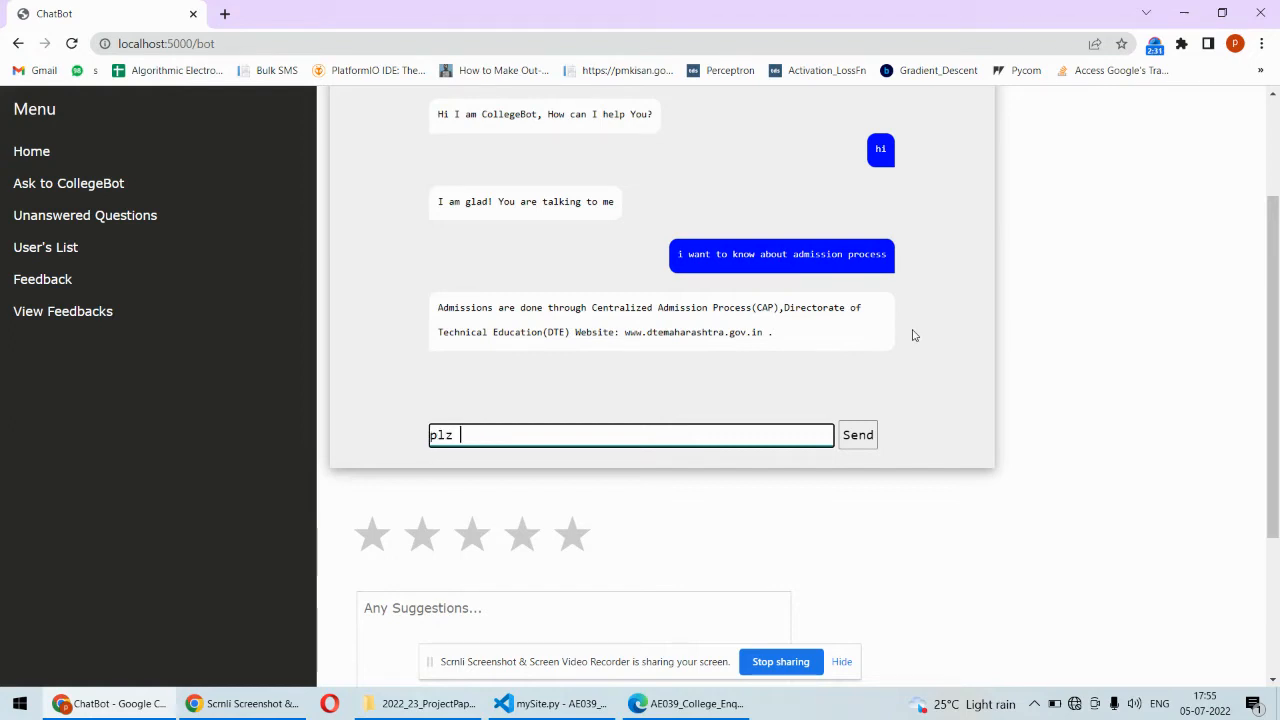
text(tell me)
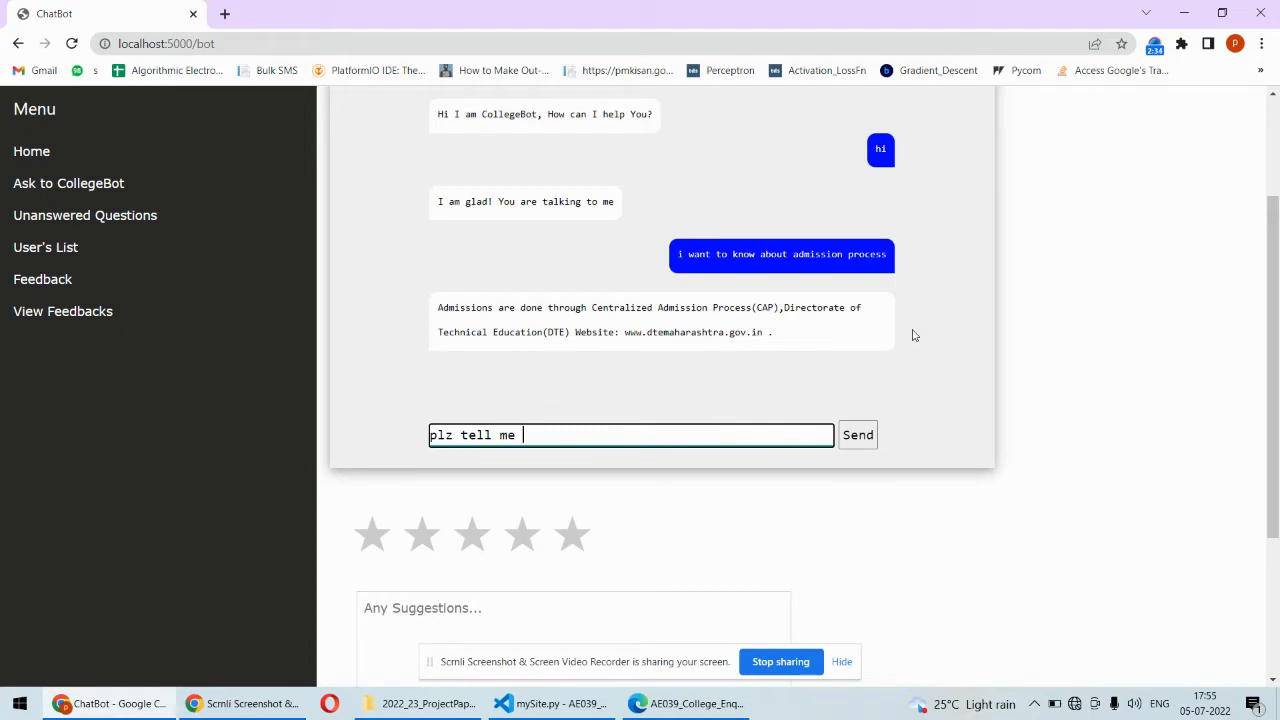
text(about)
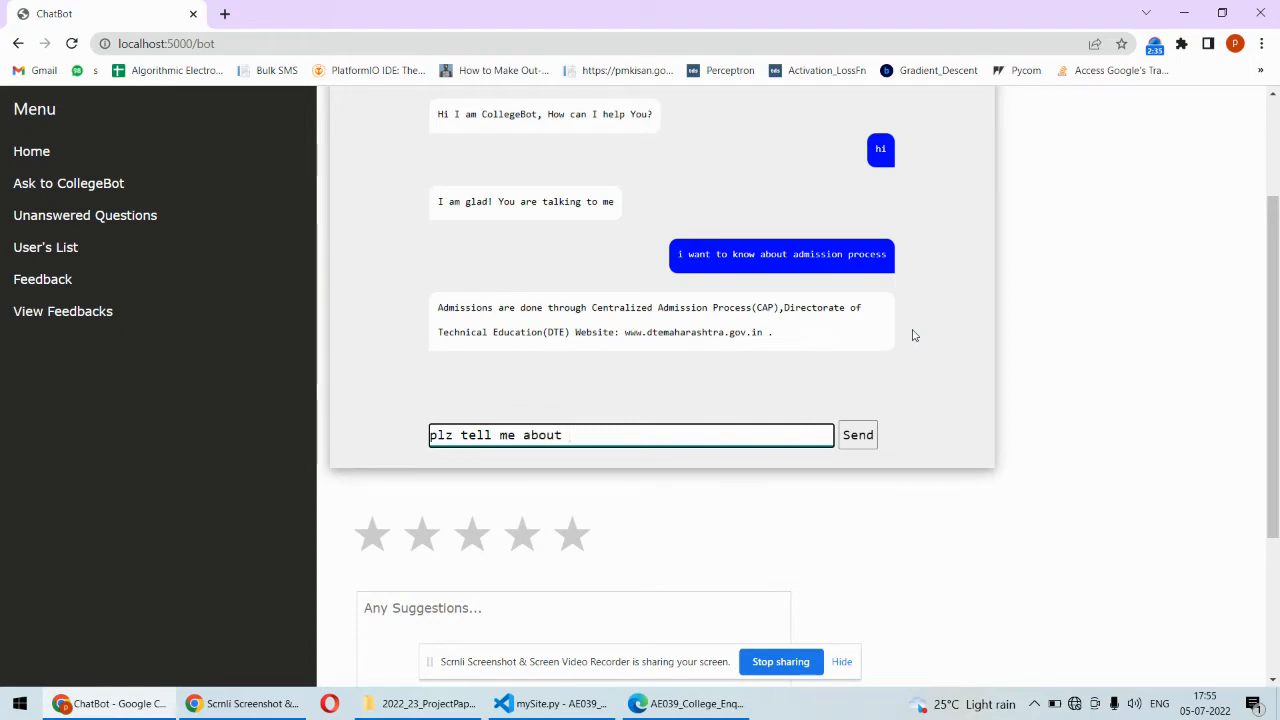
text(hostel fa)
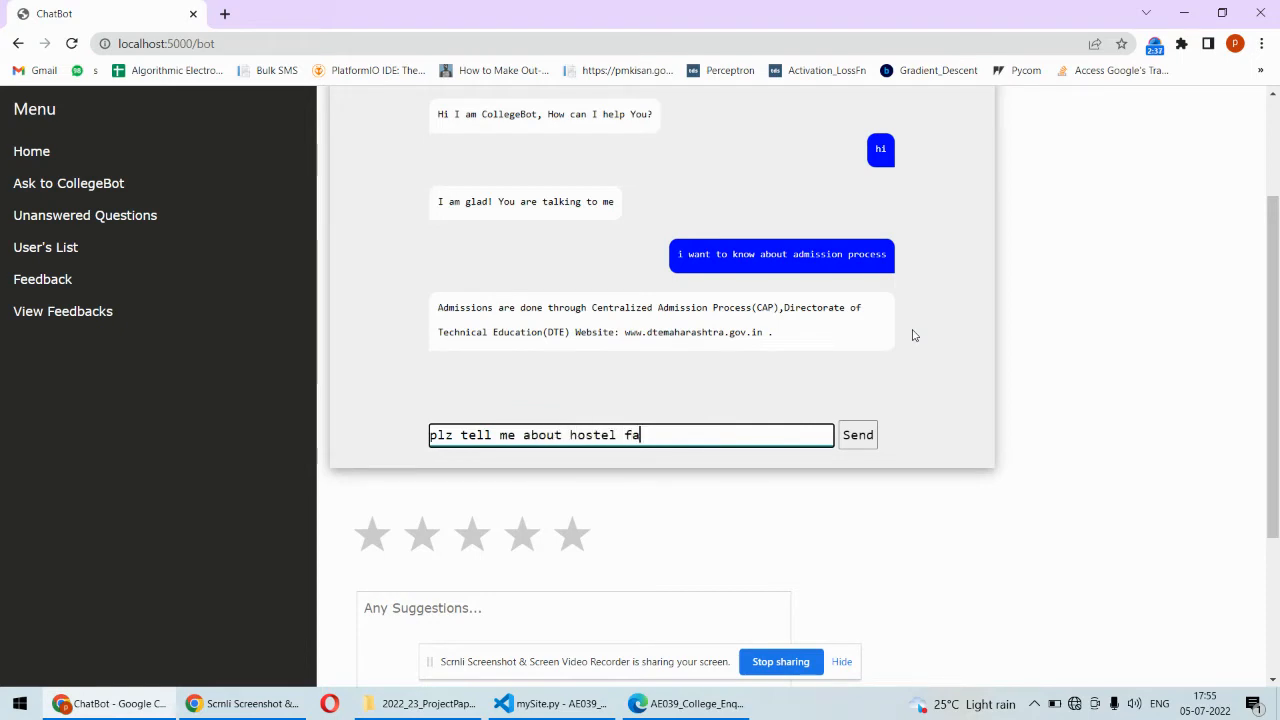
text(cility)
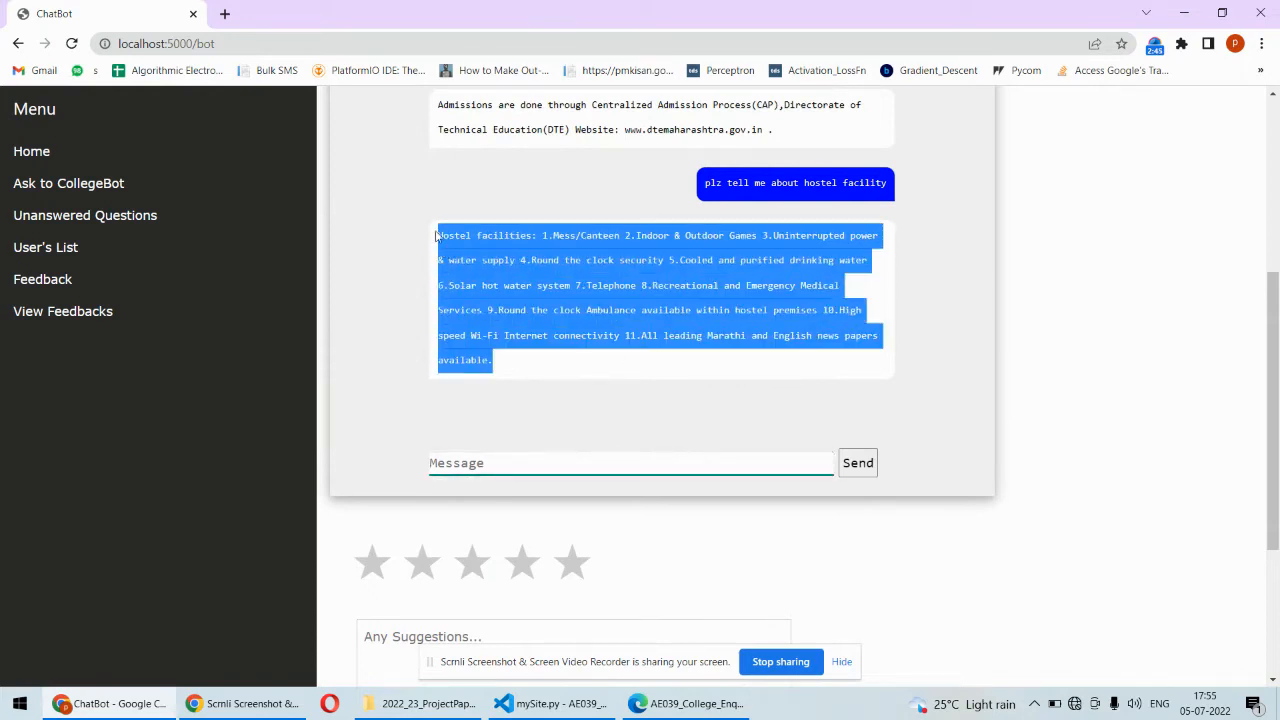
Step: Give the chatbot five stars and enter 'my suggestion' in the Any Suggestions box
scroll(down, 3)
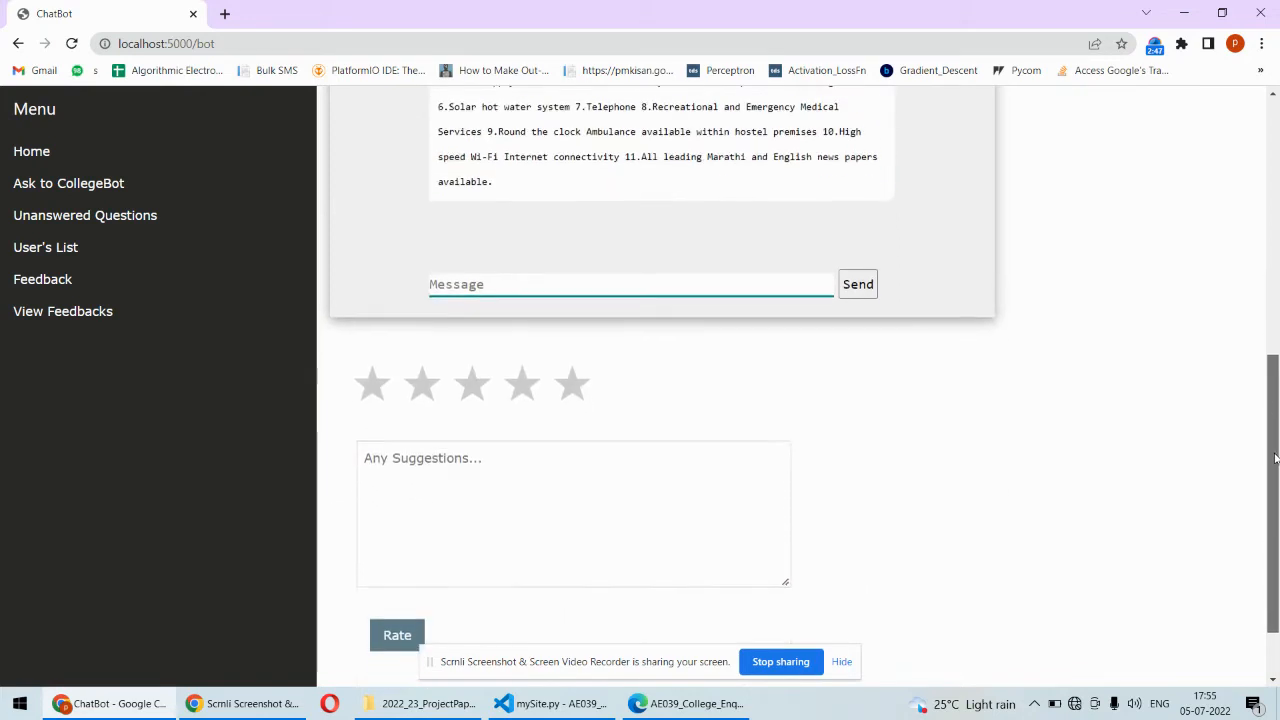
click(572, 382)
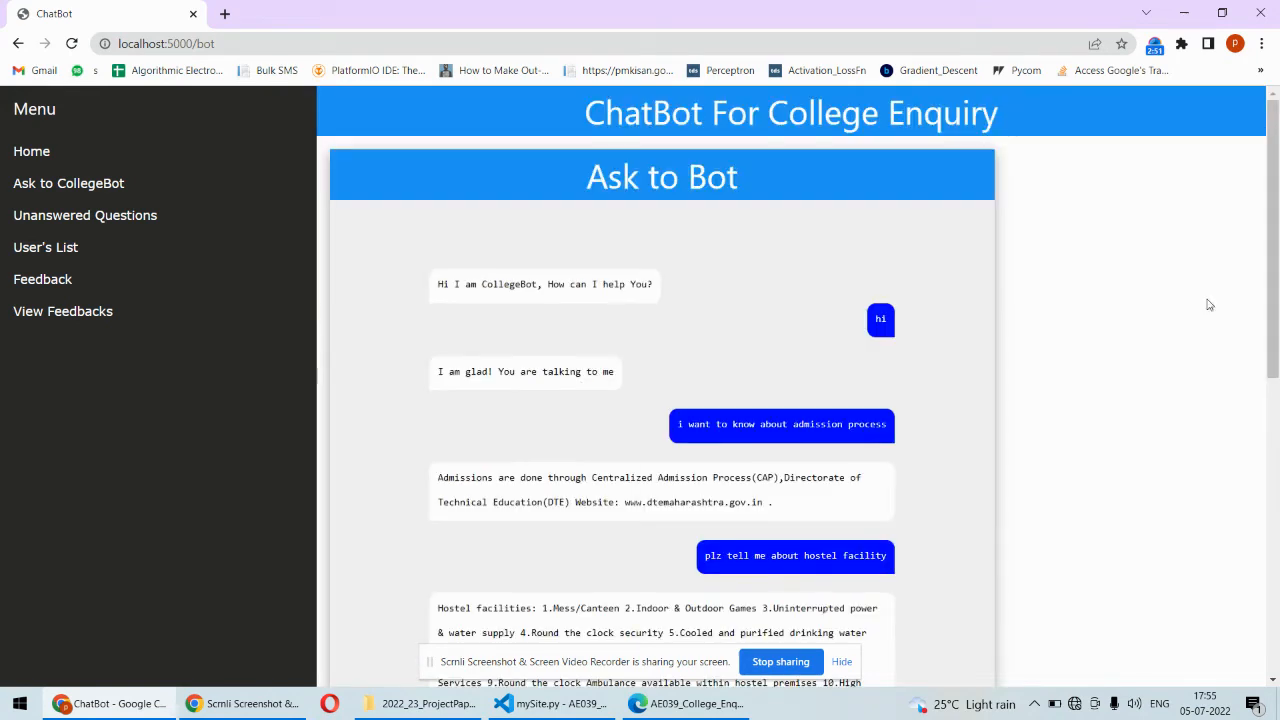
scroll(down, 3)
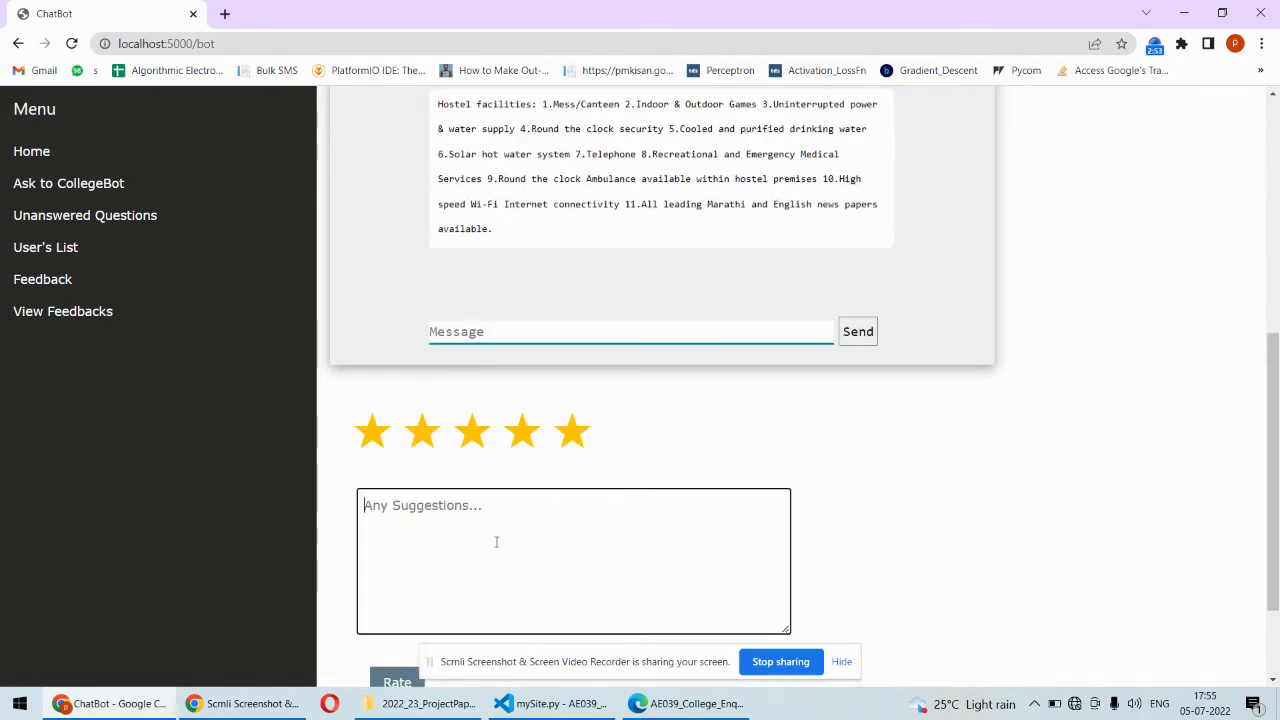
text(my)
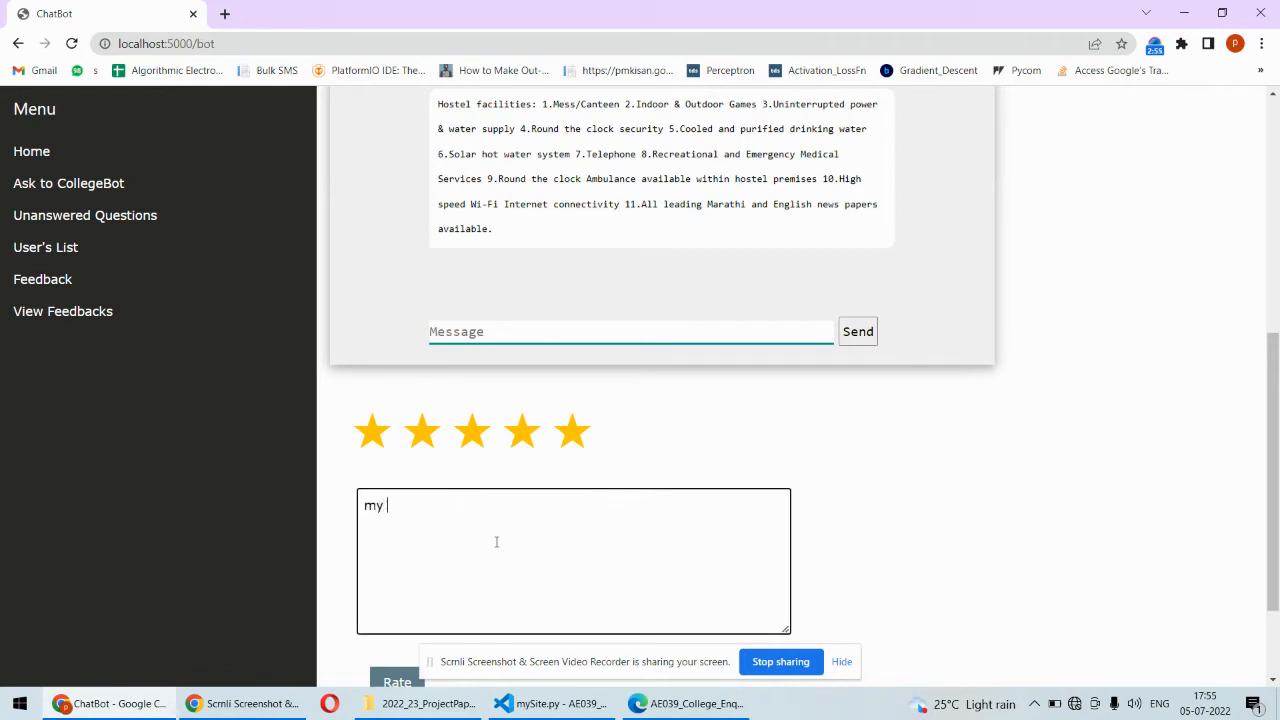
text(suggest)
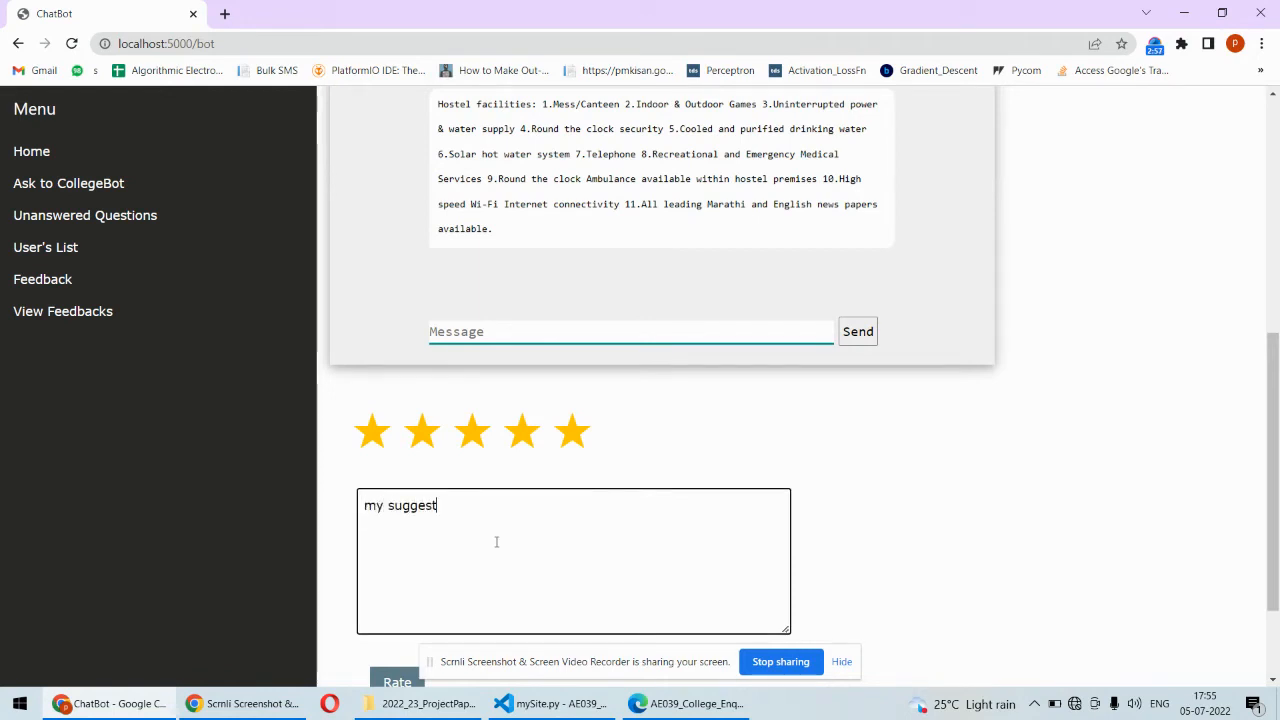
text(ion)
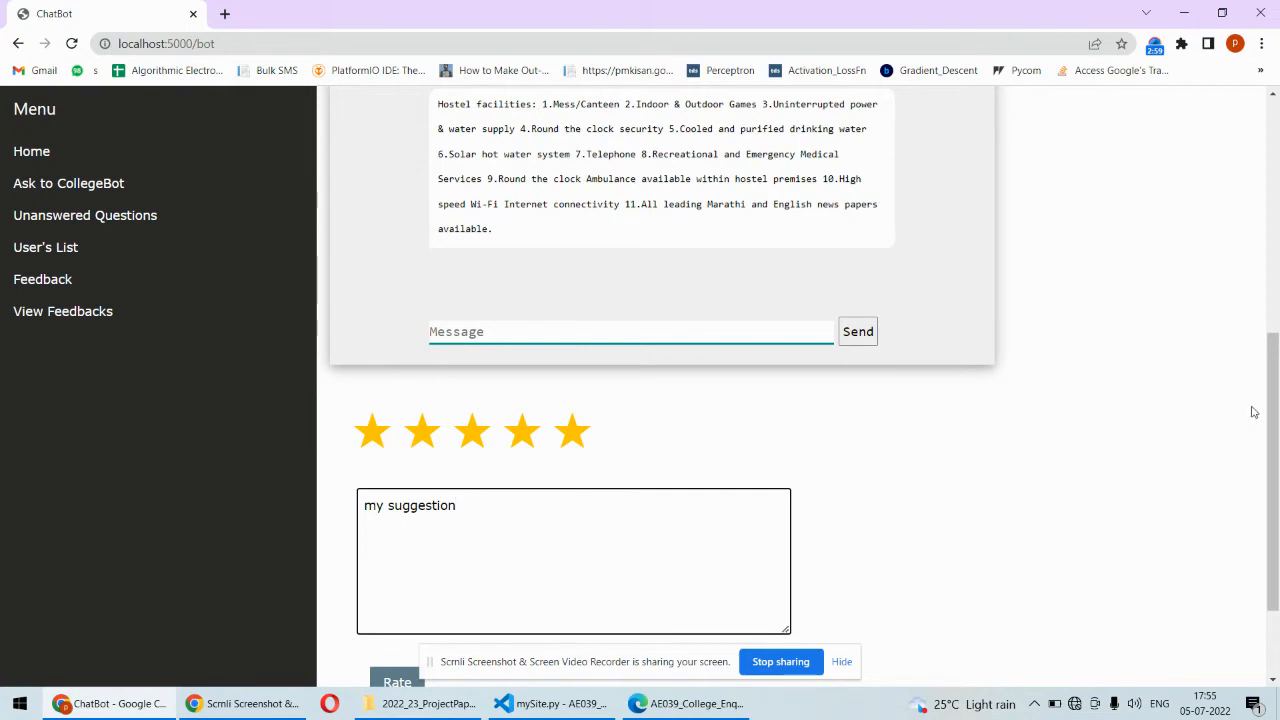
scroll(down, 3)
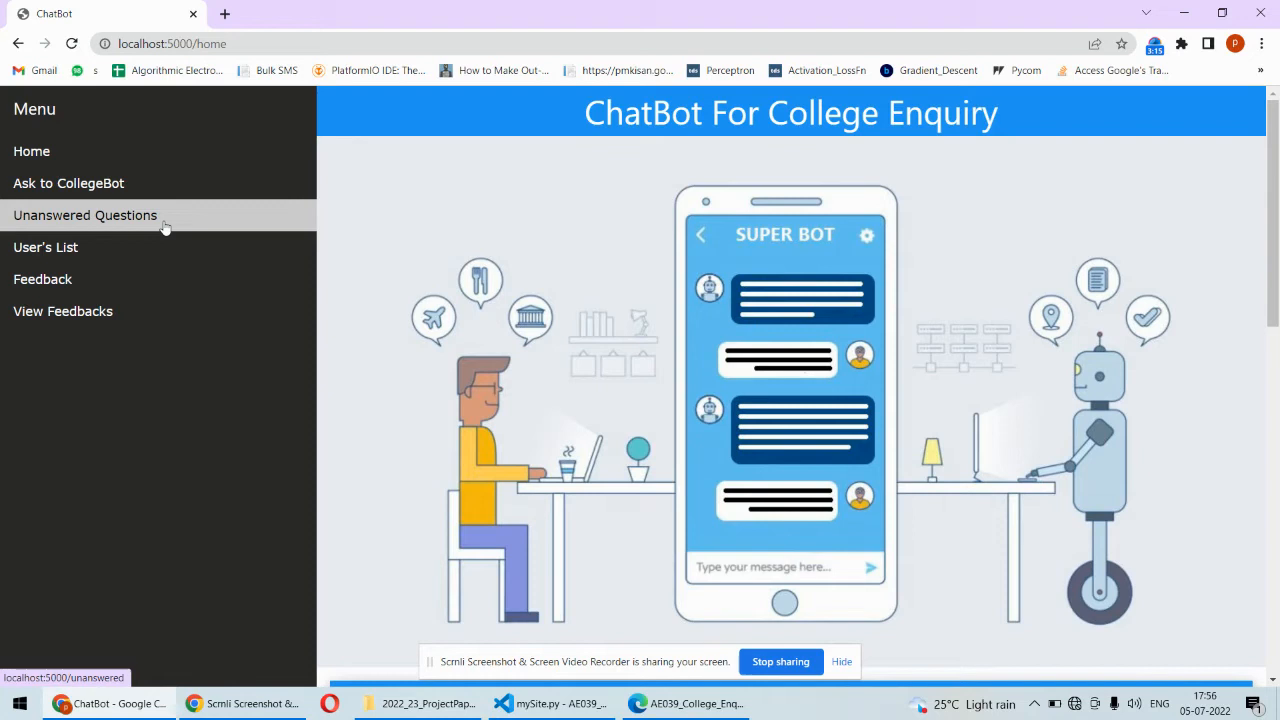
Step: Start a fresh chat session and ask 'what is ur name', getting the bot's don't-understand reply
click(68, 184)
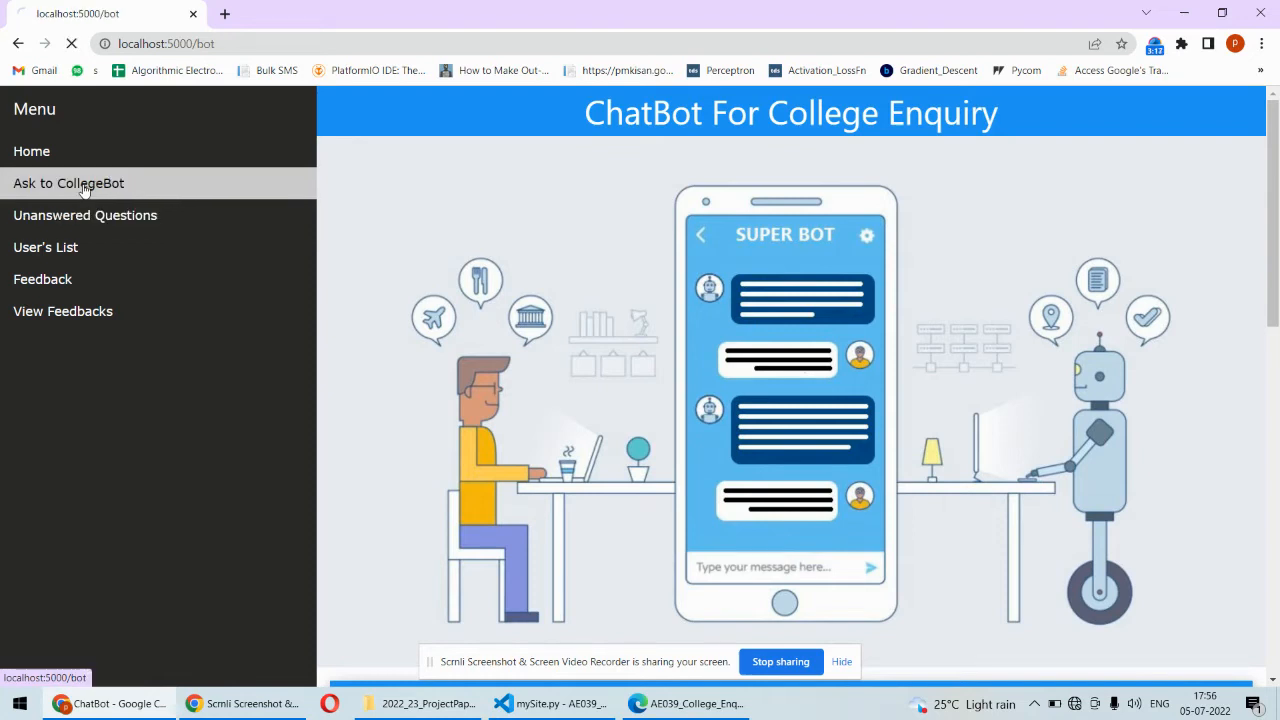
click(68, 184)
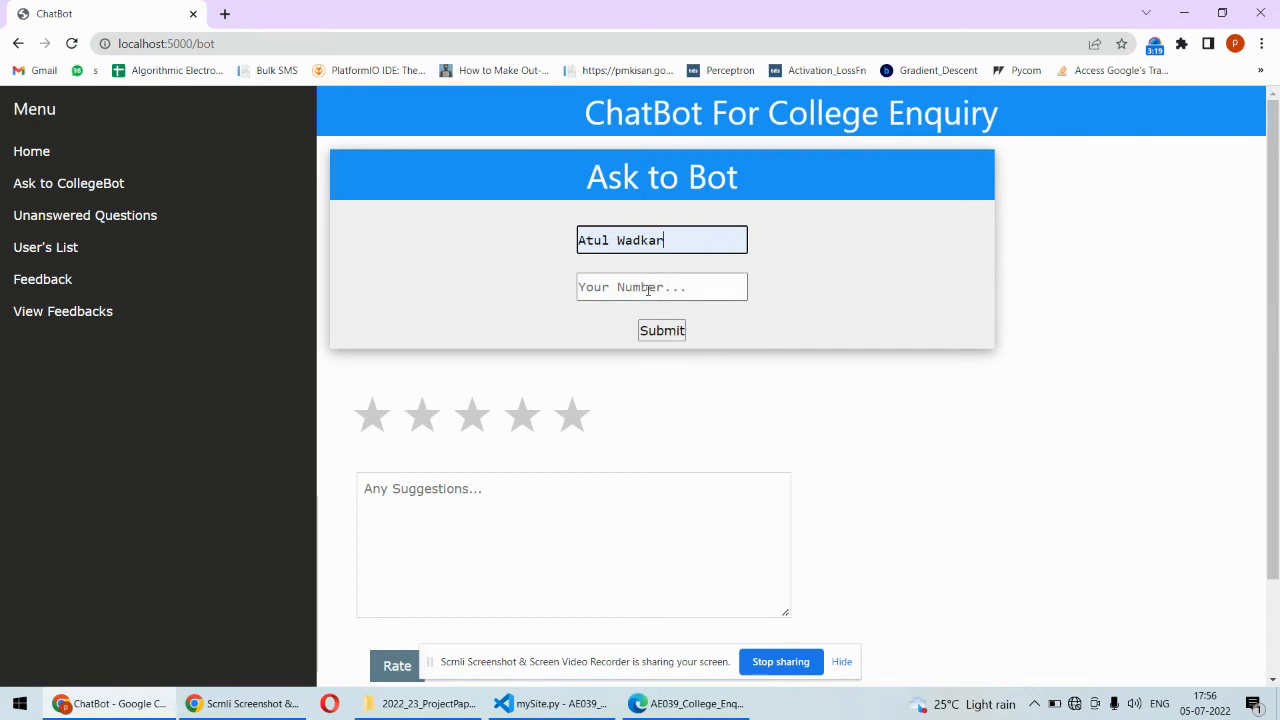
click(660, 330)
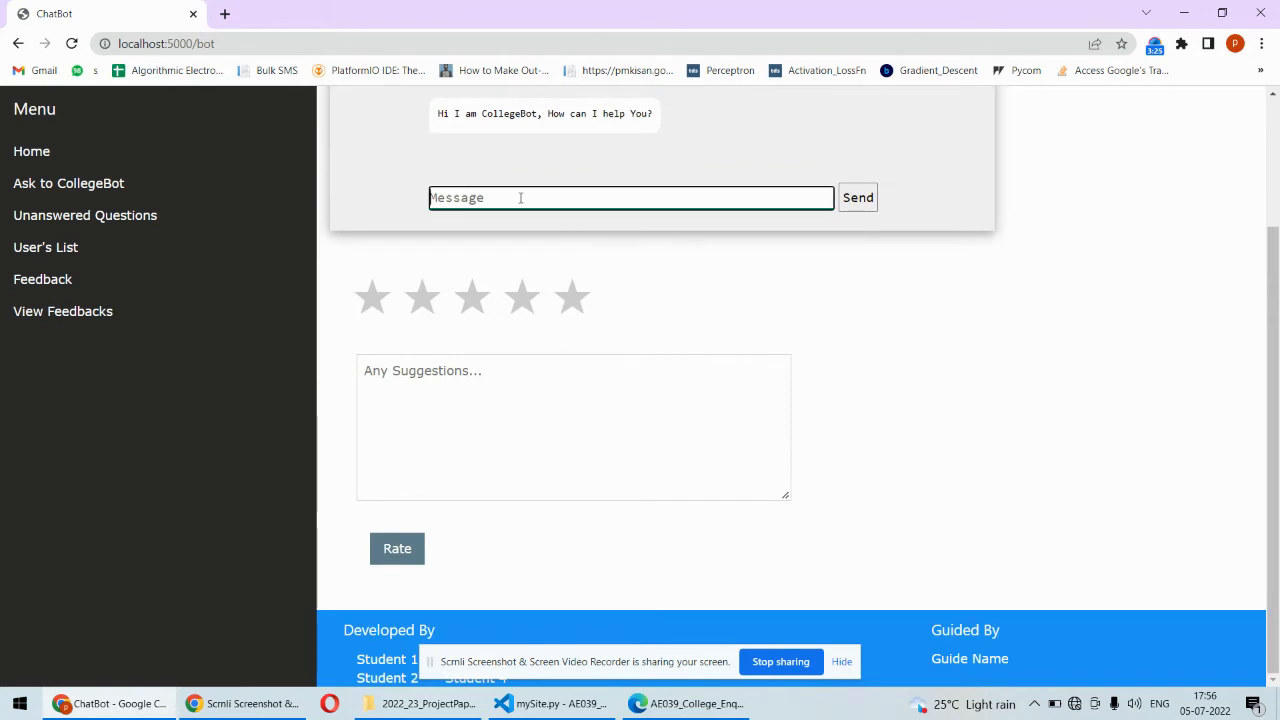
text(what is)
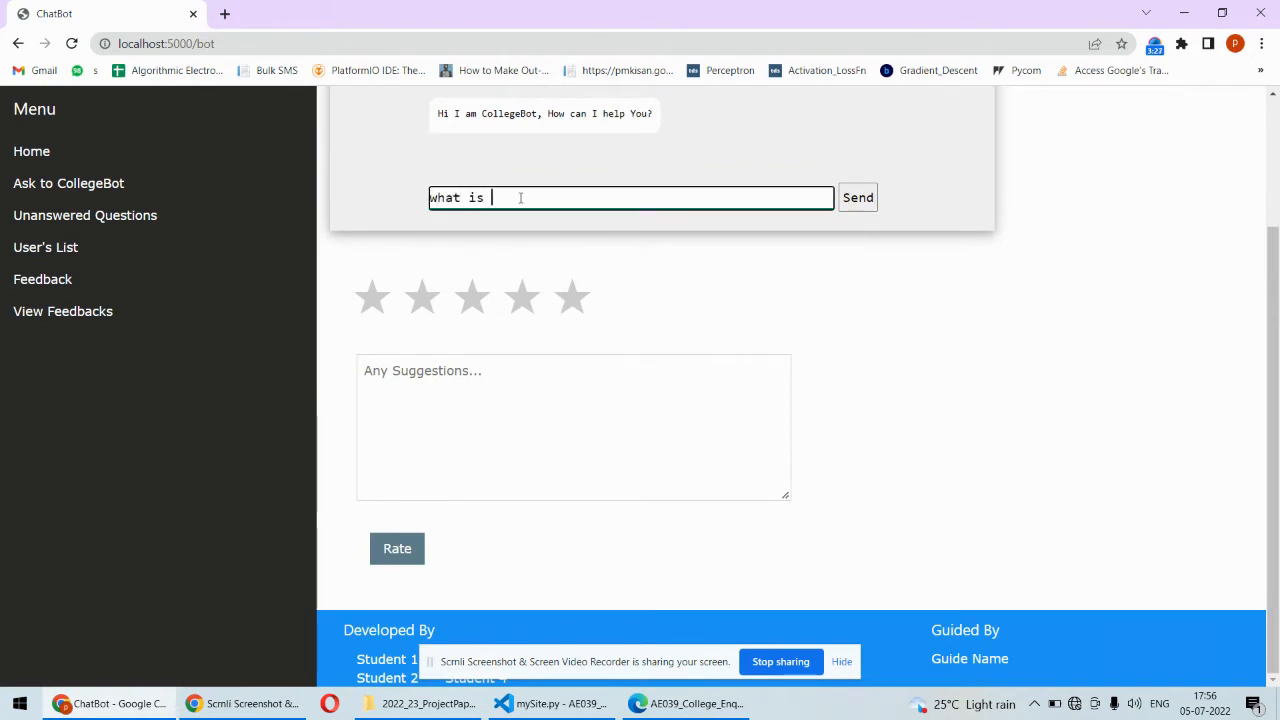
click(856, 198)
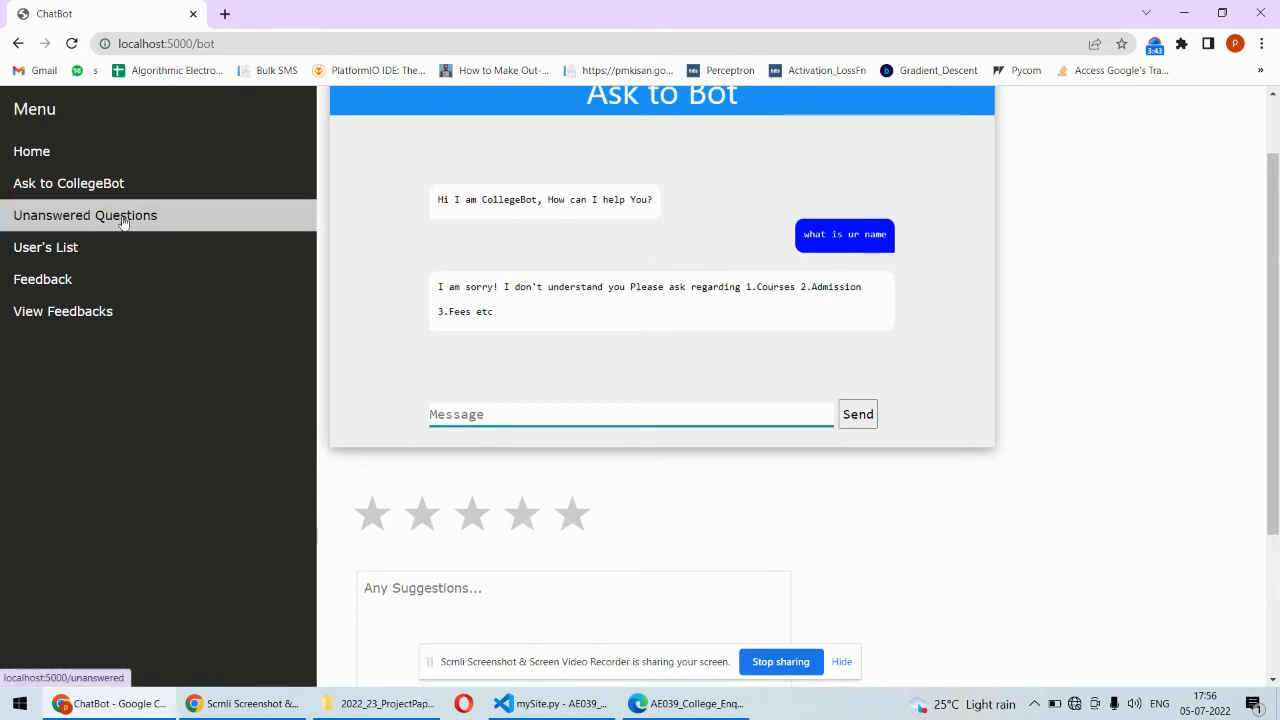
Step: Show the Unanswered Questions list with 'what is ur name' as newest entry 19
click(84, 216)
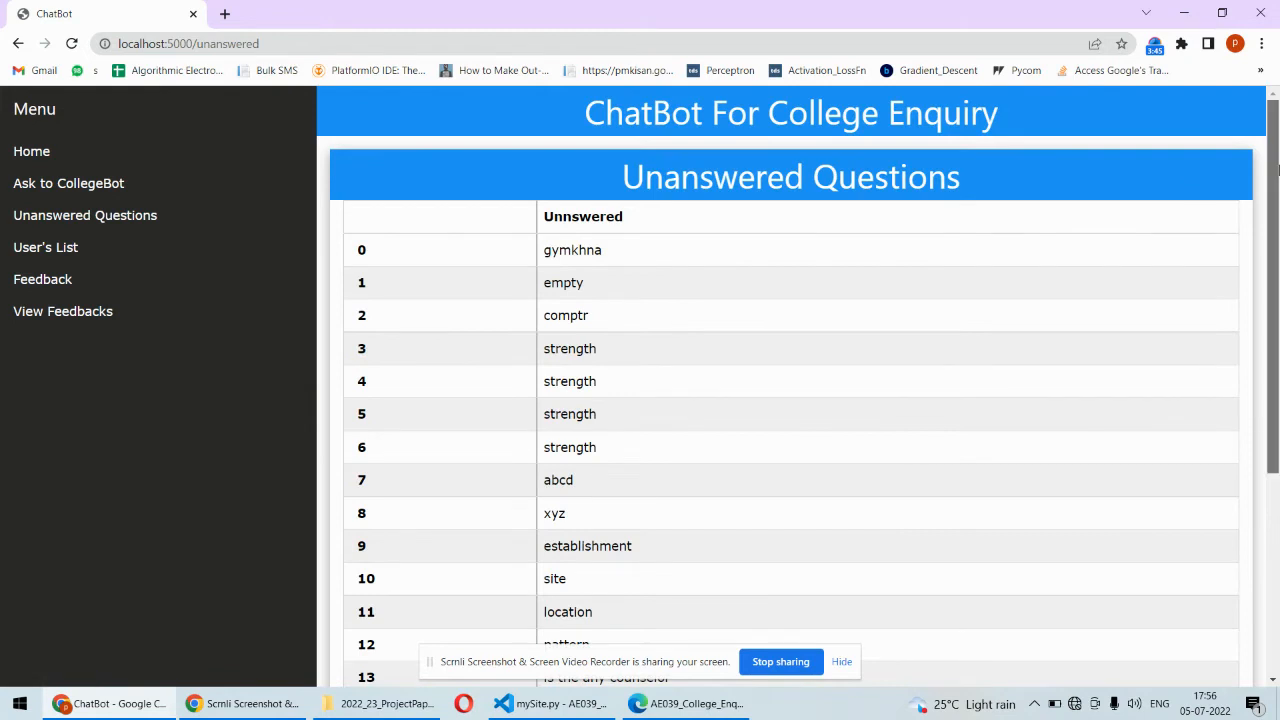
scroll(down, 3)
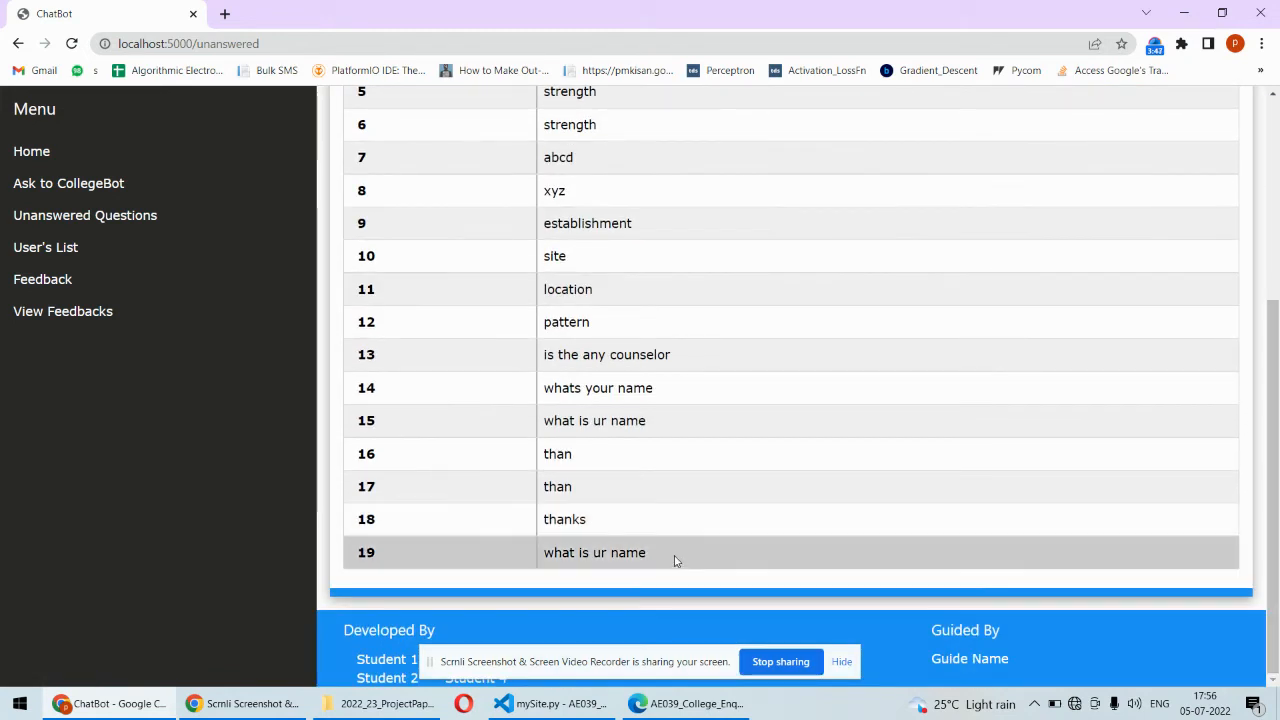
double_click(594, 552)
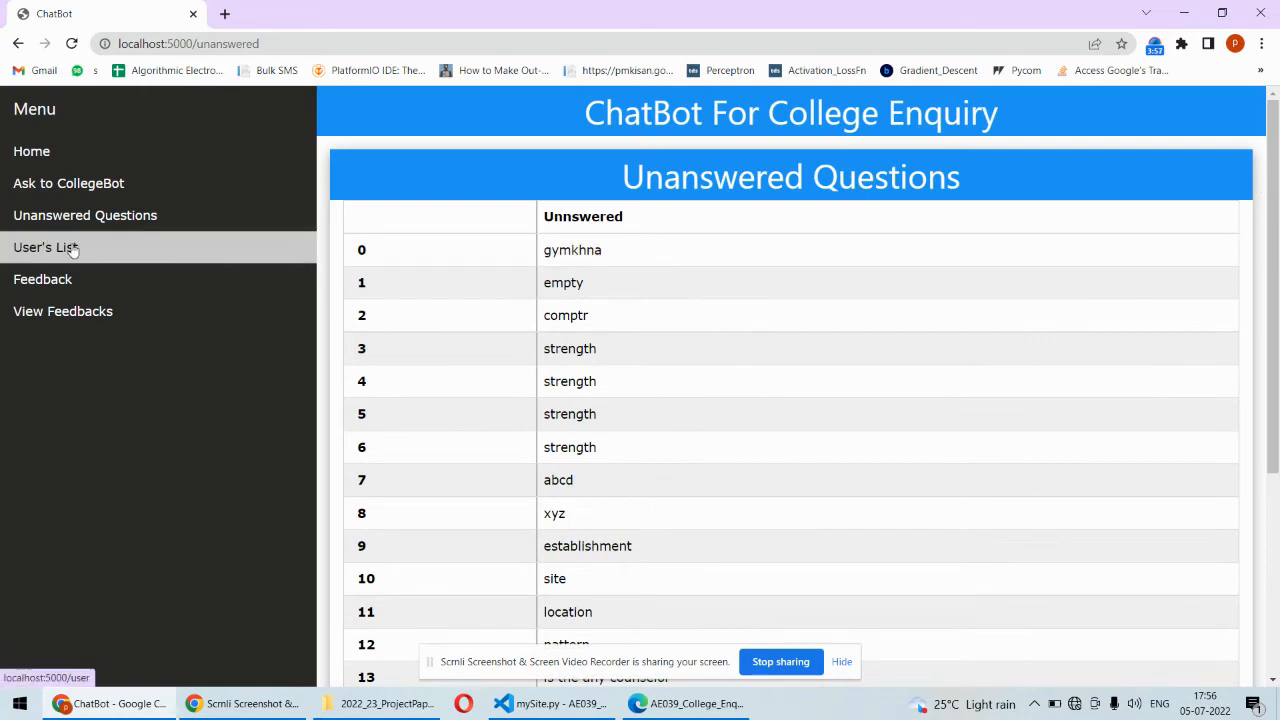
Step: Review the User's Details table down to the latest of its 56 visitor sessions
click(44, 248)
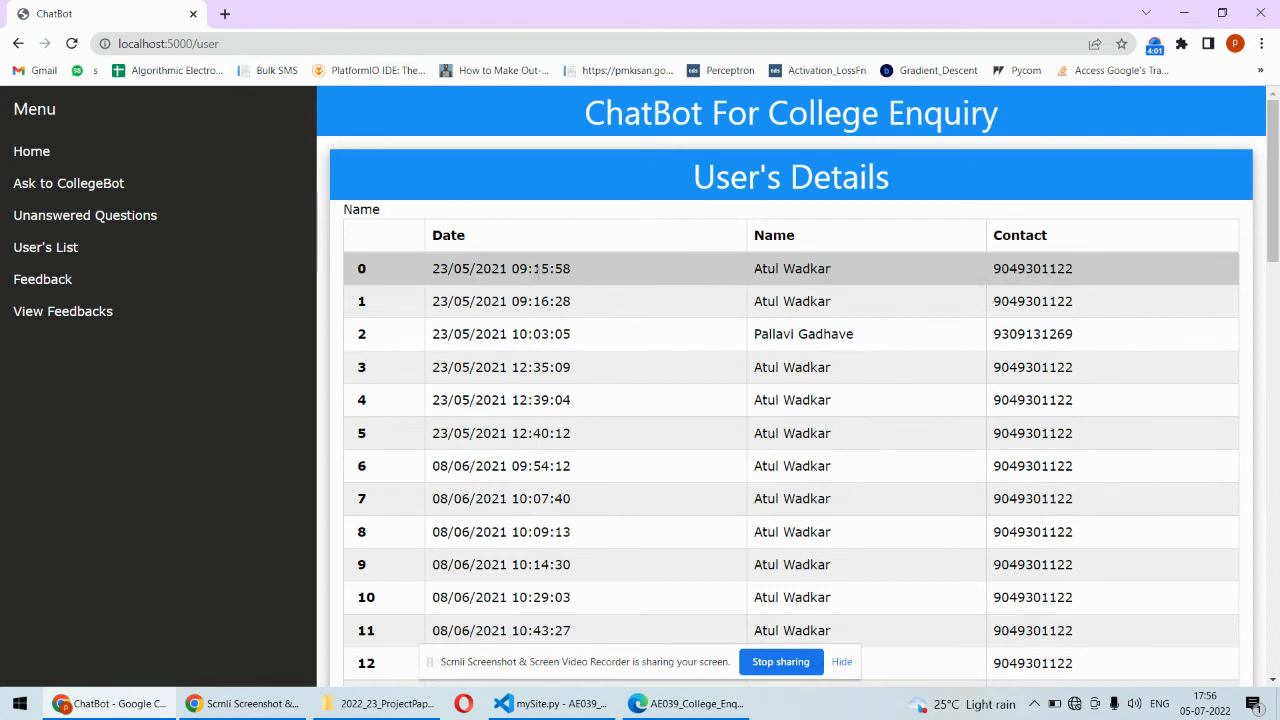
scroll(down, 3)
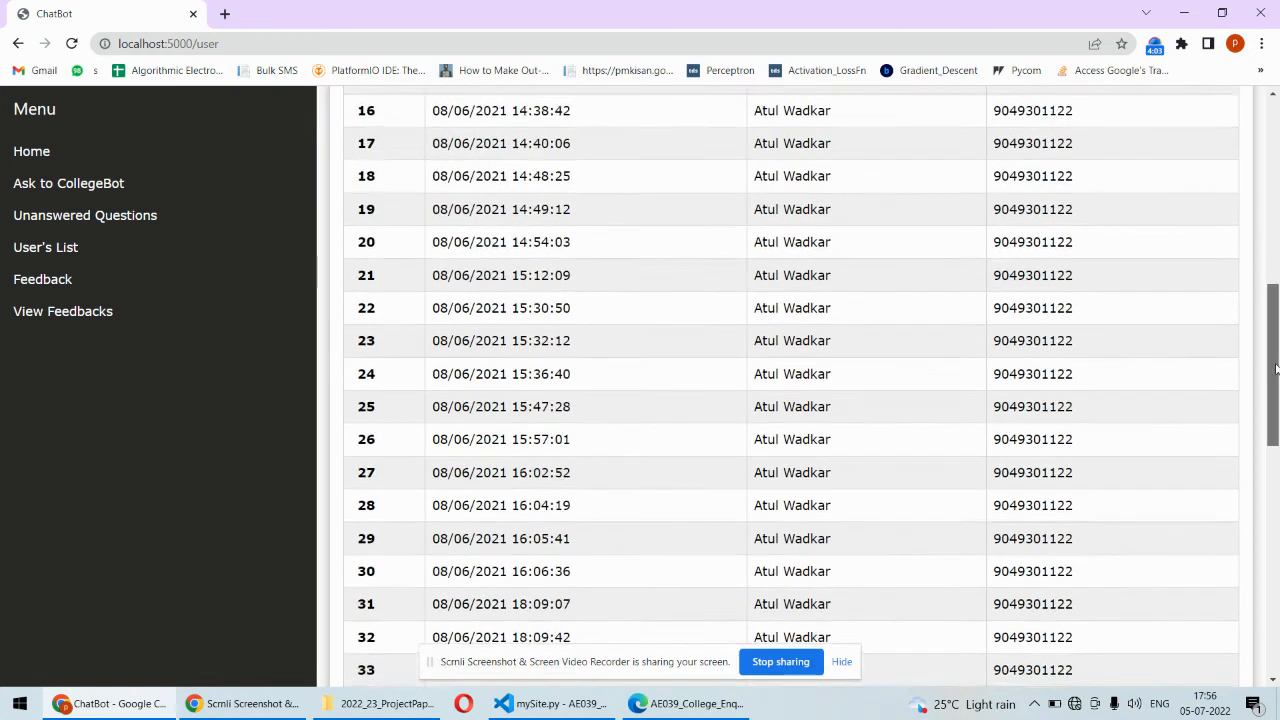
scroll(down, 3)
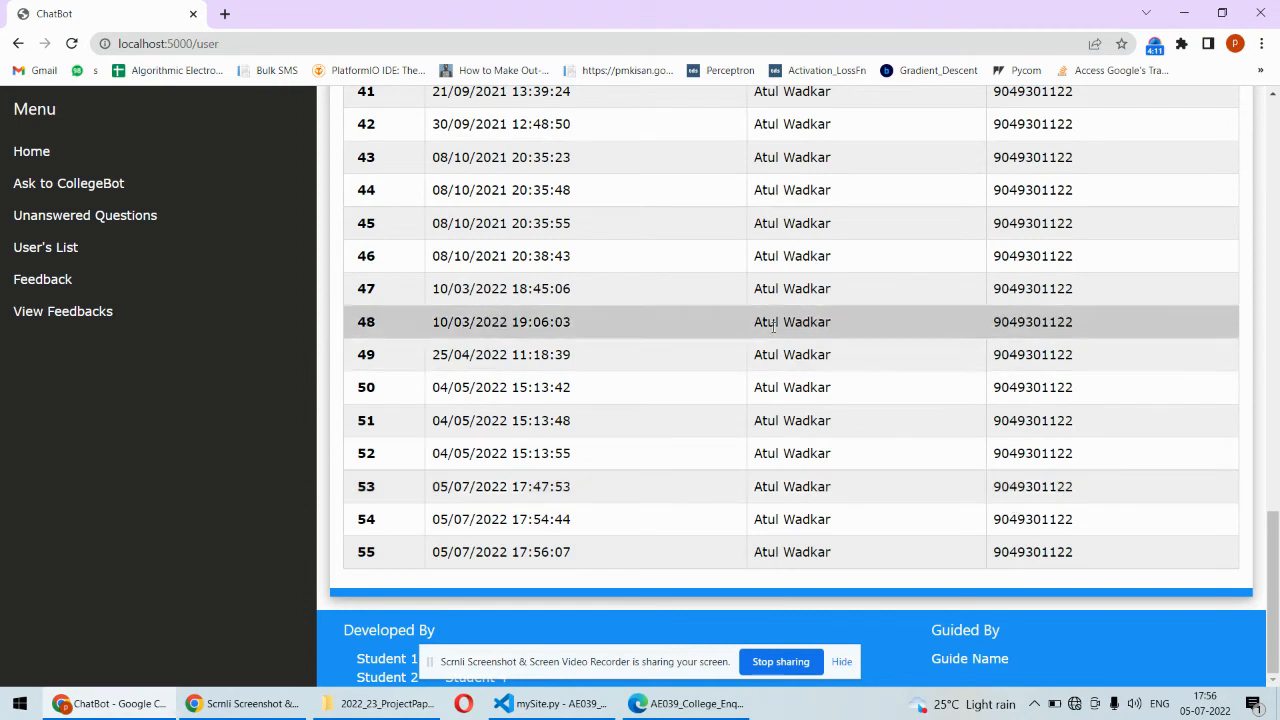
click(42, 280)
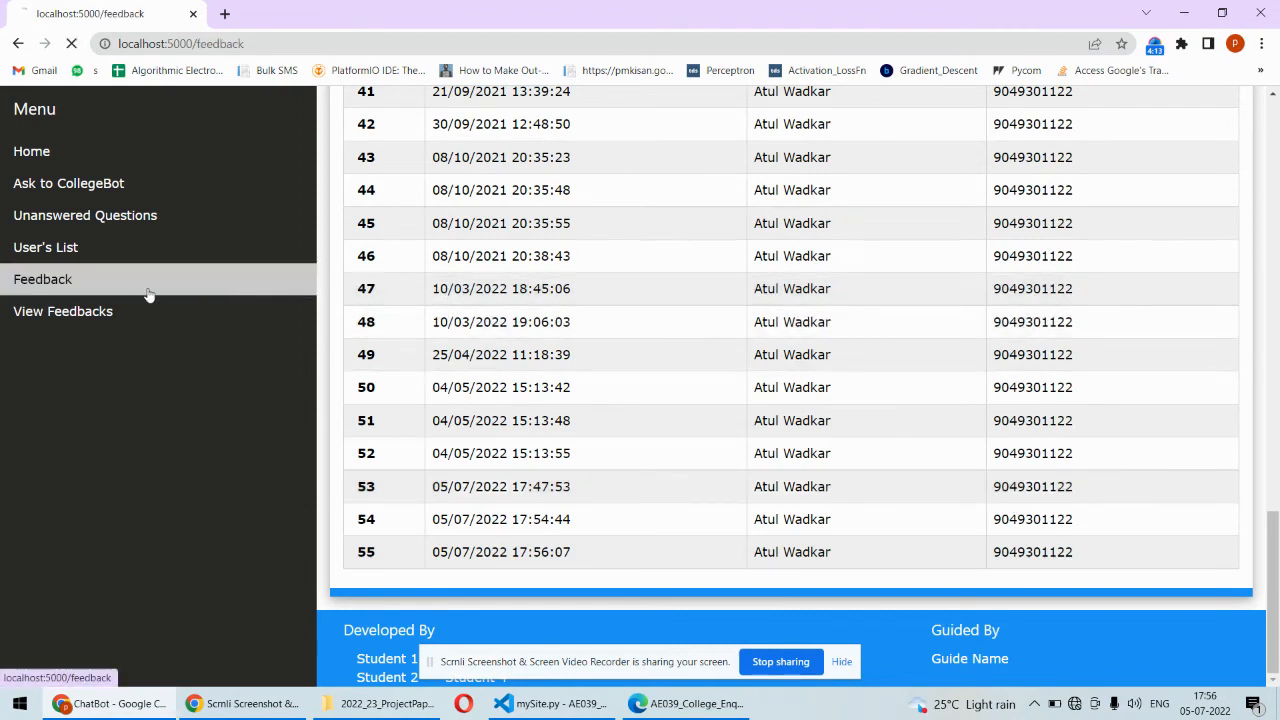
Step: Show the Feedback page with its star rating and suggestions box
click(42, 280)
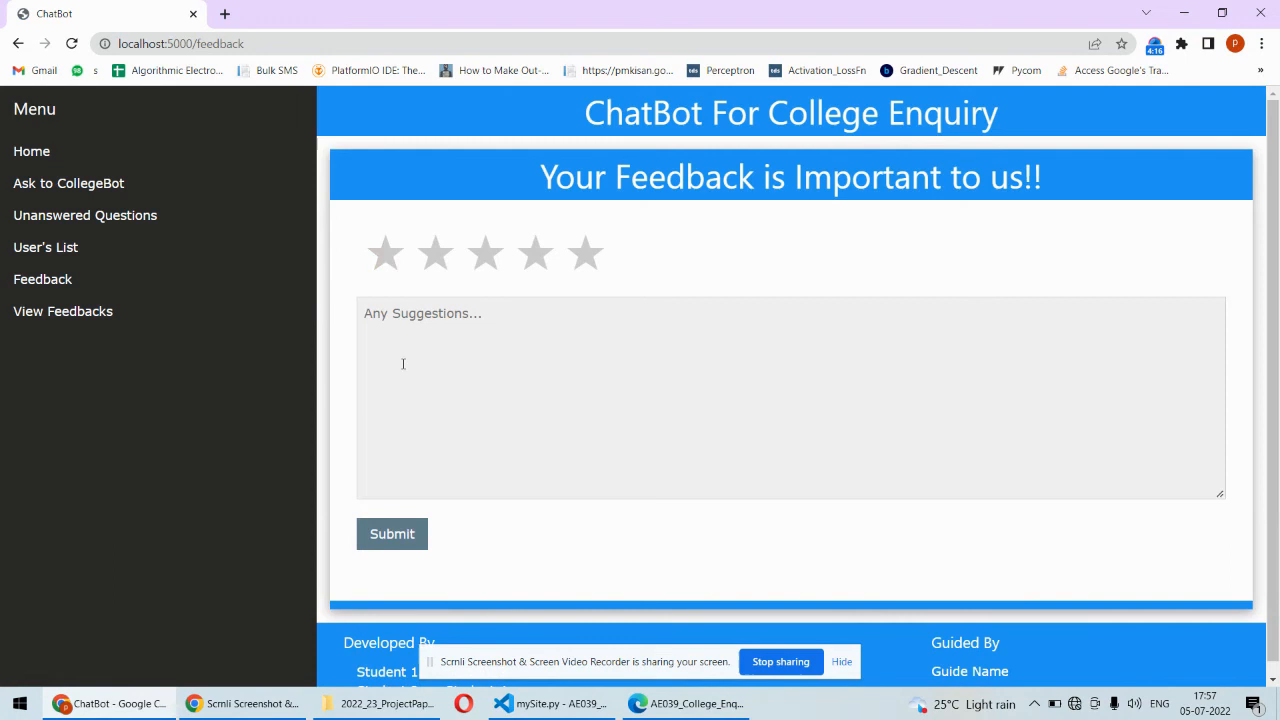
mouse_move(198, 248)
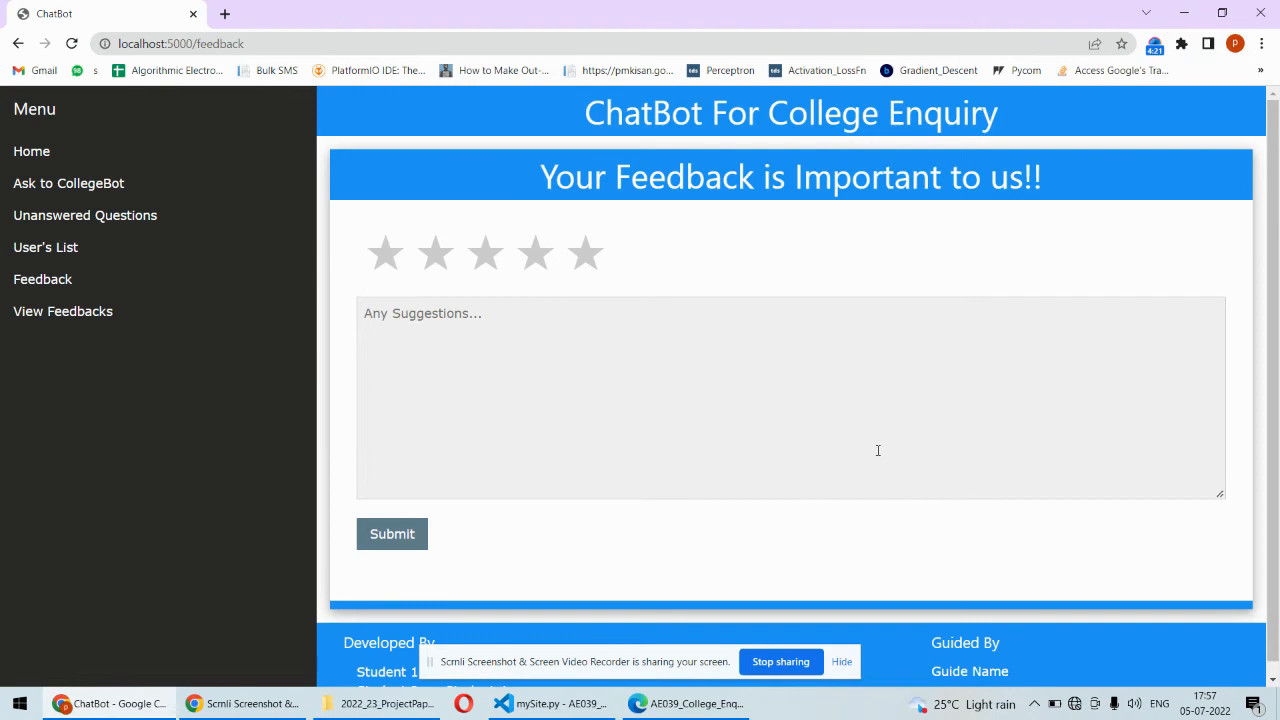
mouse_move(542, 374)
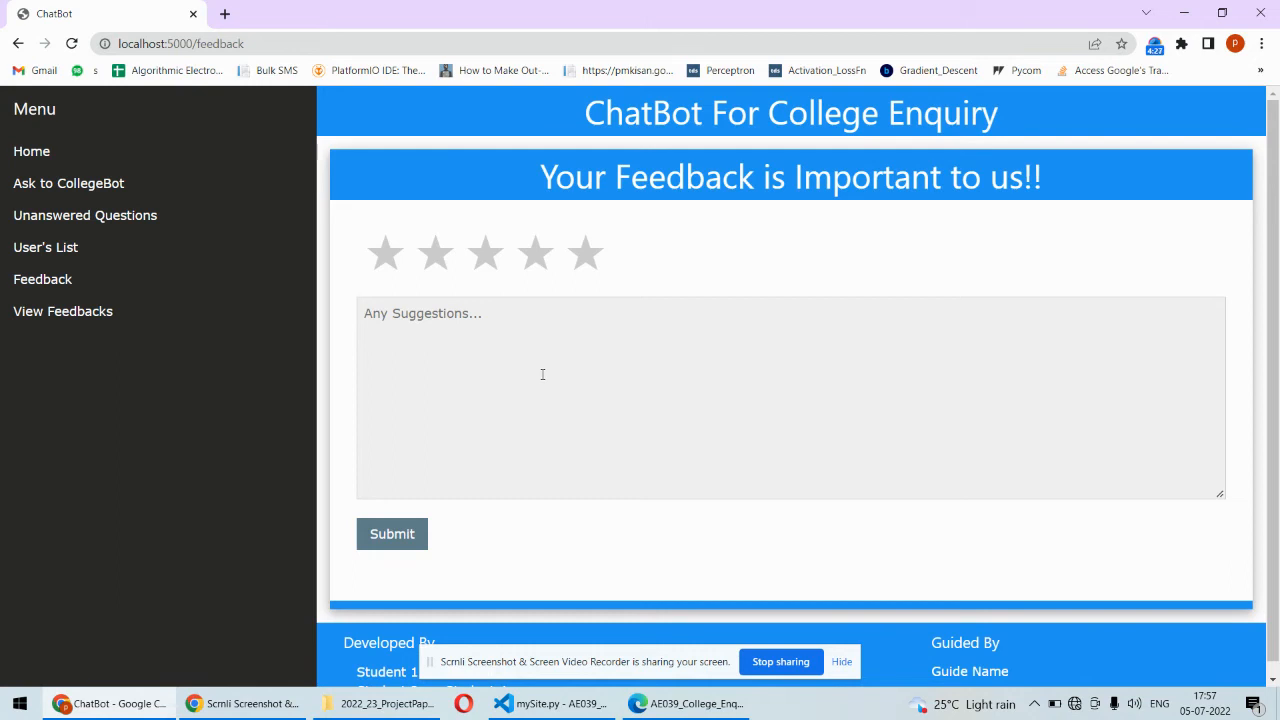
mouse_move(64, 312)
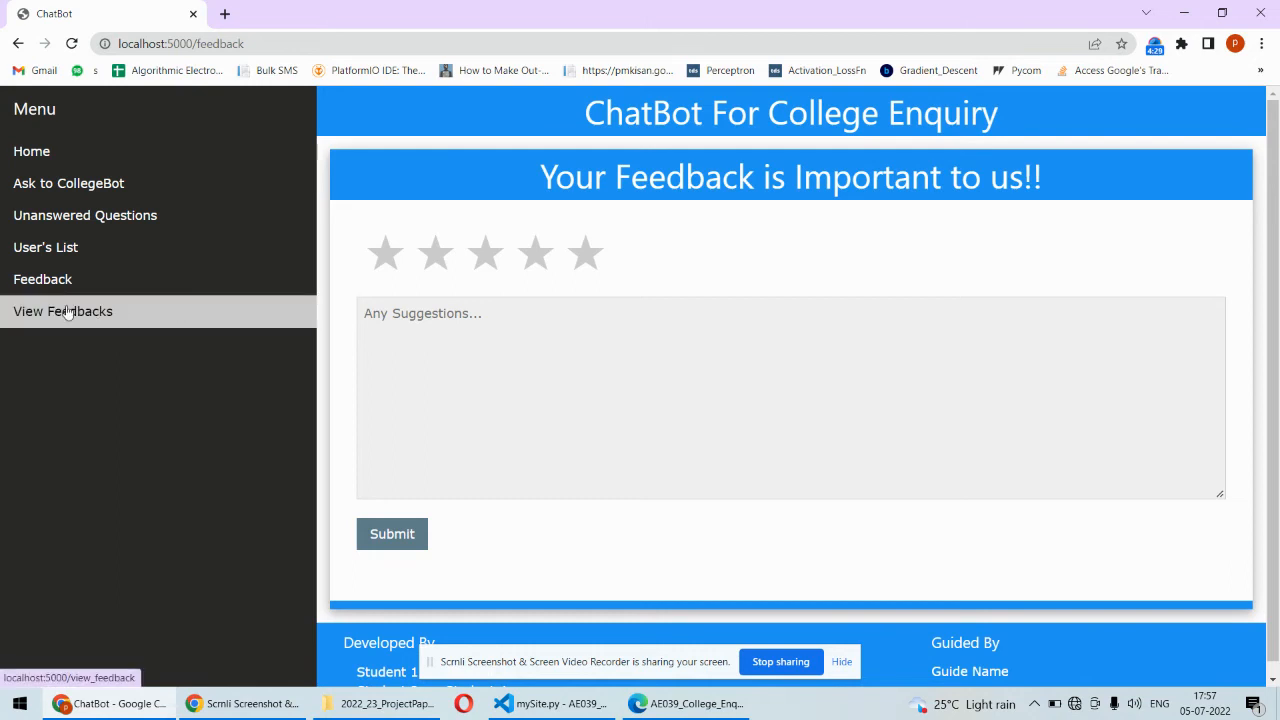
Step: Show the User Feedbacks table with entry 12 reading rating 5 and 'my suggestion'
click(62, 312)
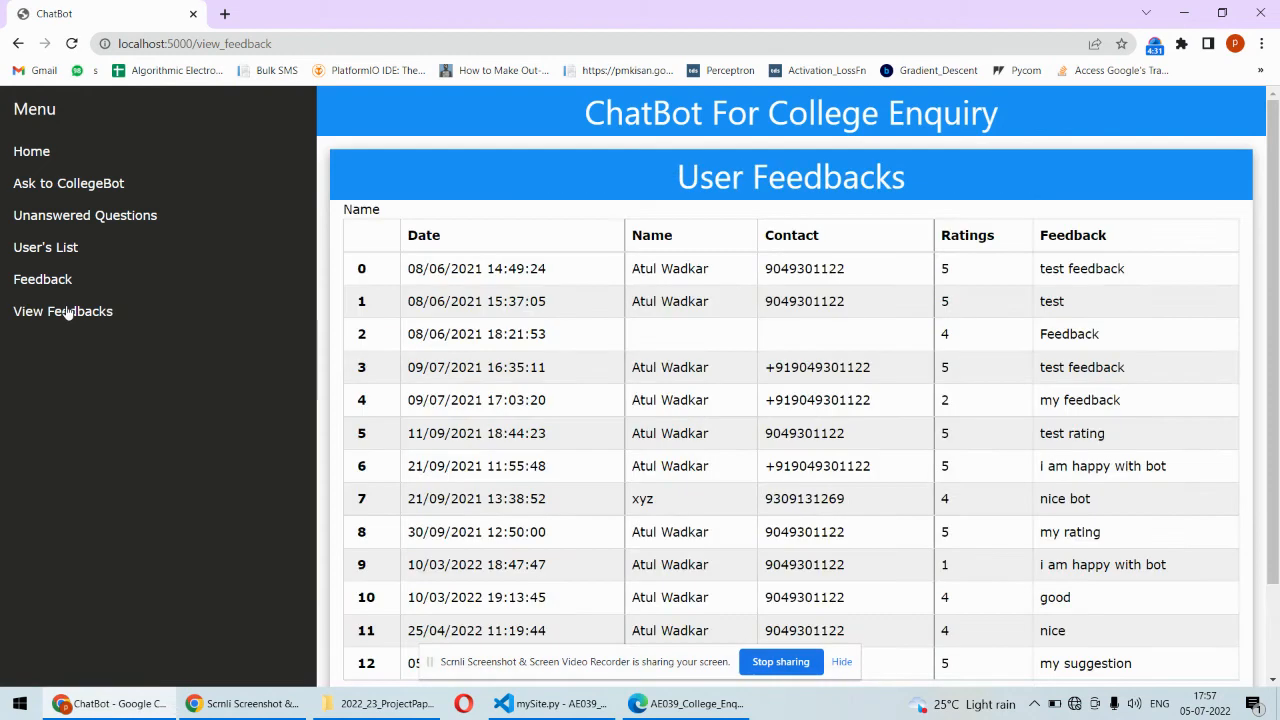
scroll(down, 3)
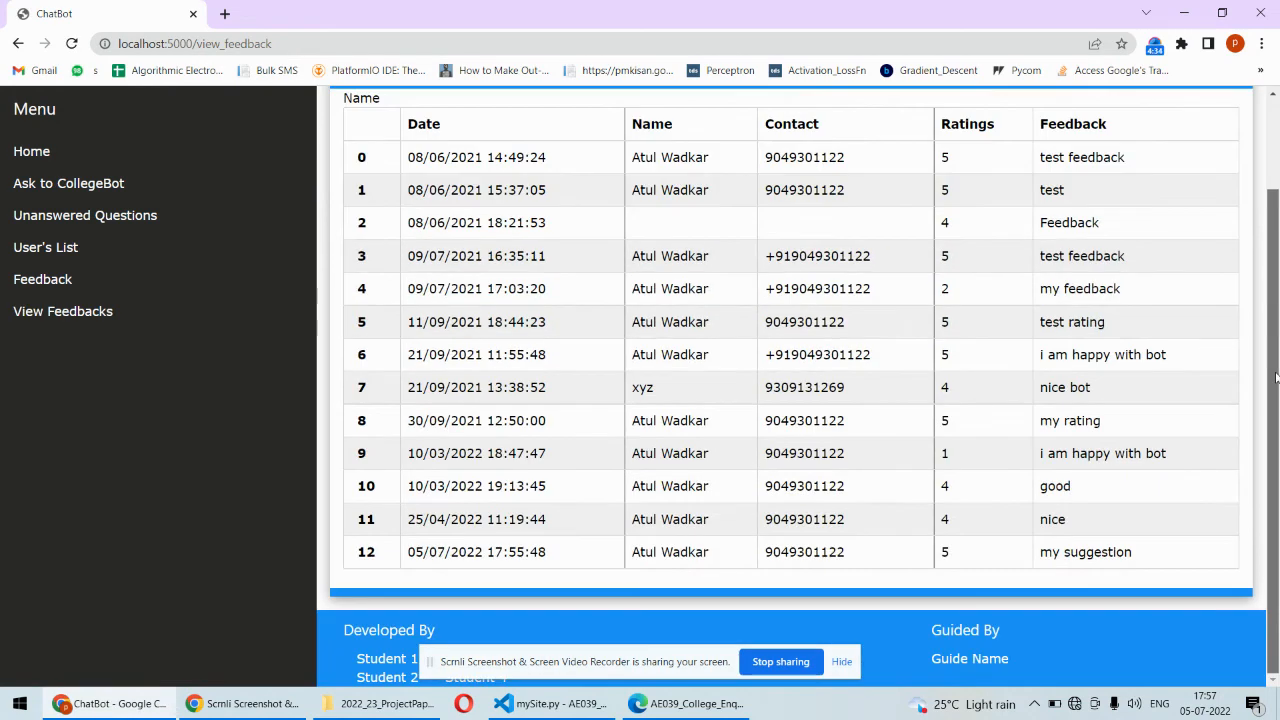
mouse_move(998, 552)
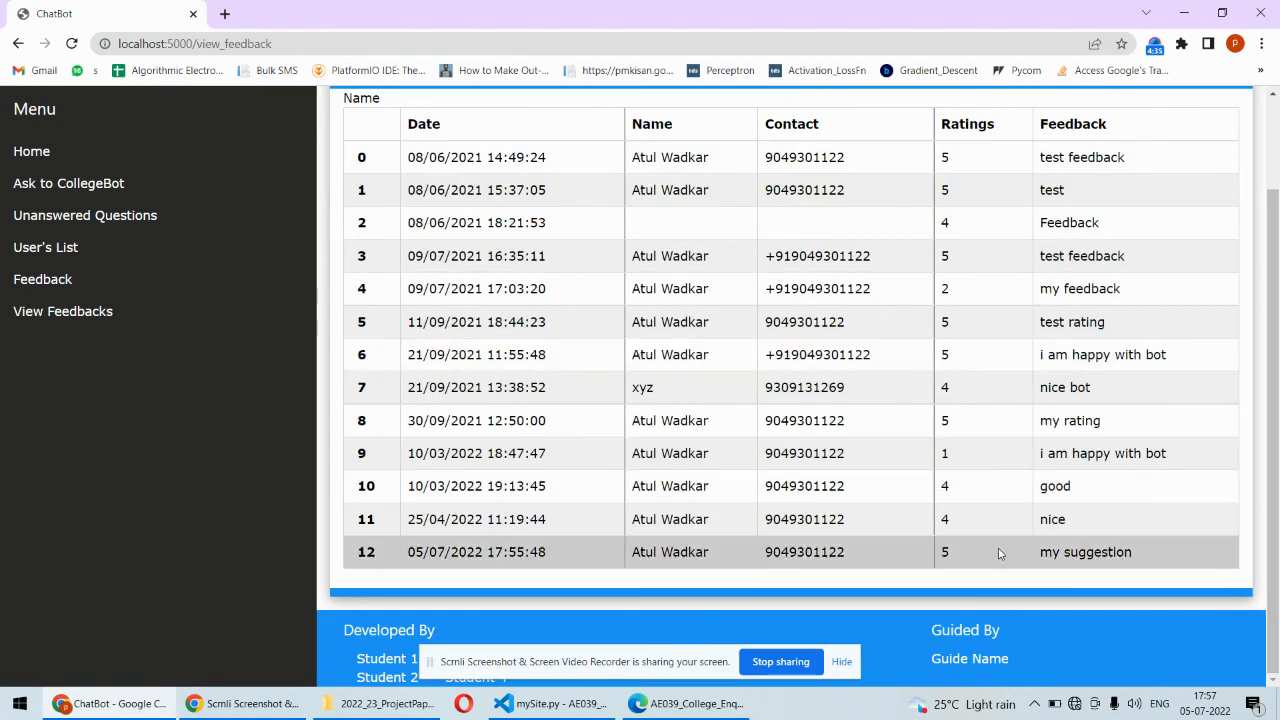
double_click(1084, 552)
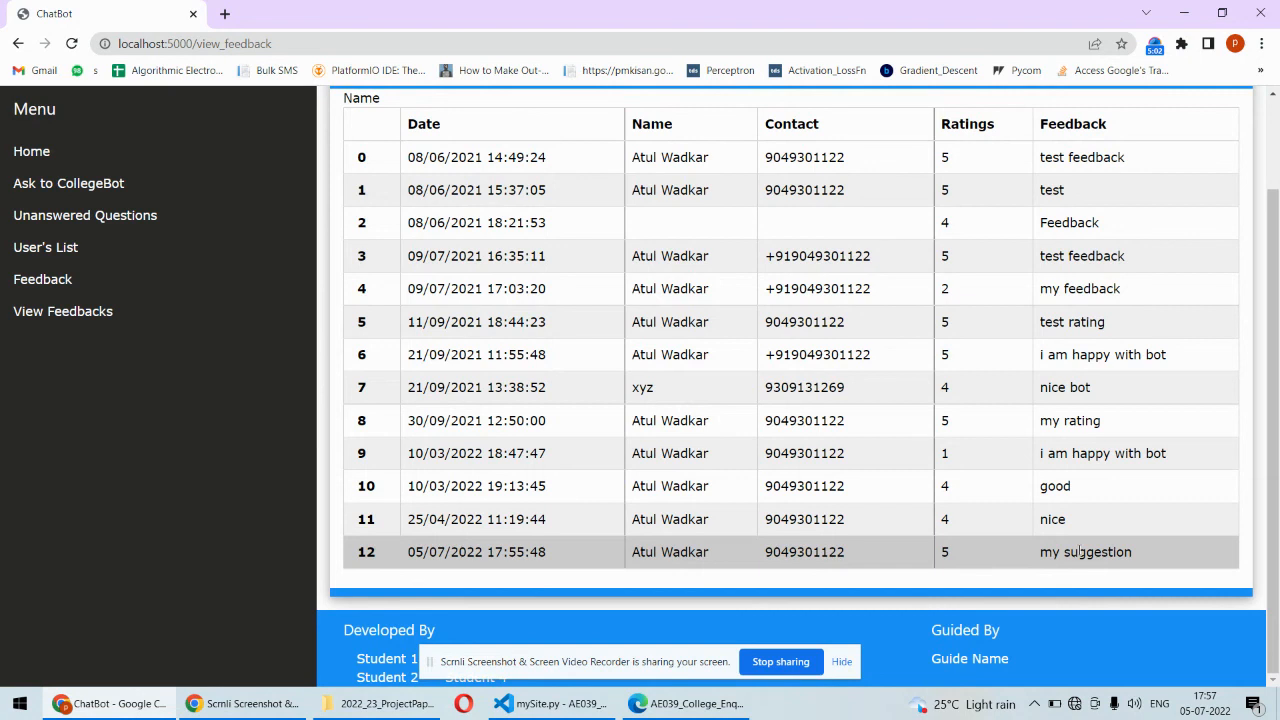
mouse_move(1080, 354)
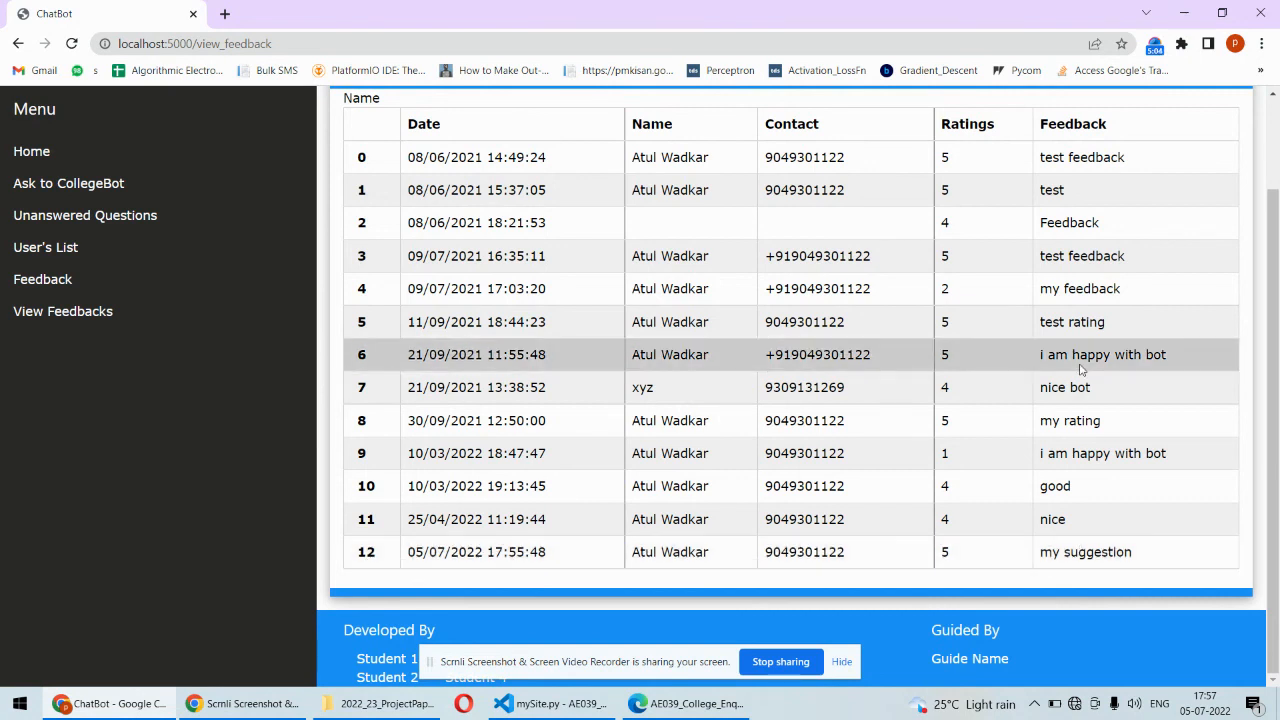